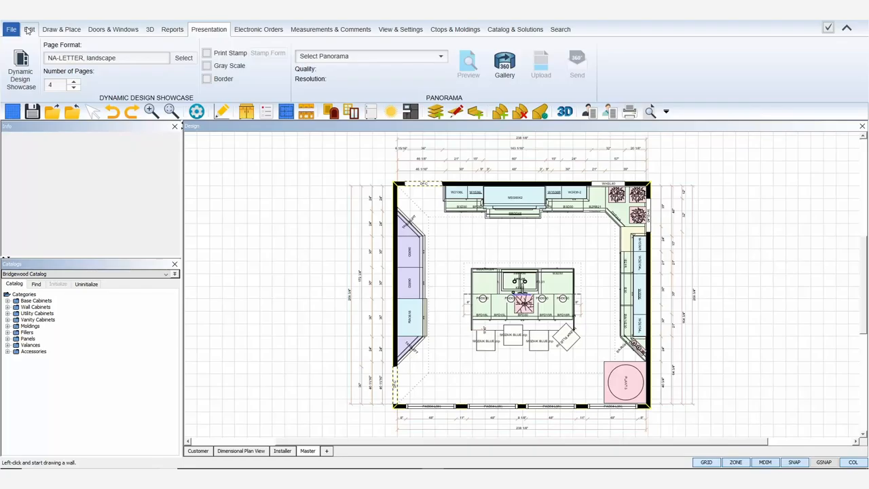
# - Set the showcase printout to Letter landscape with 3 pages
pyautogui.click(28, 30)
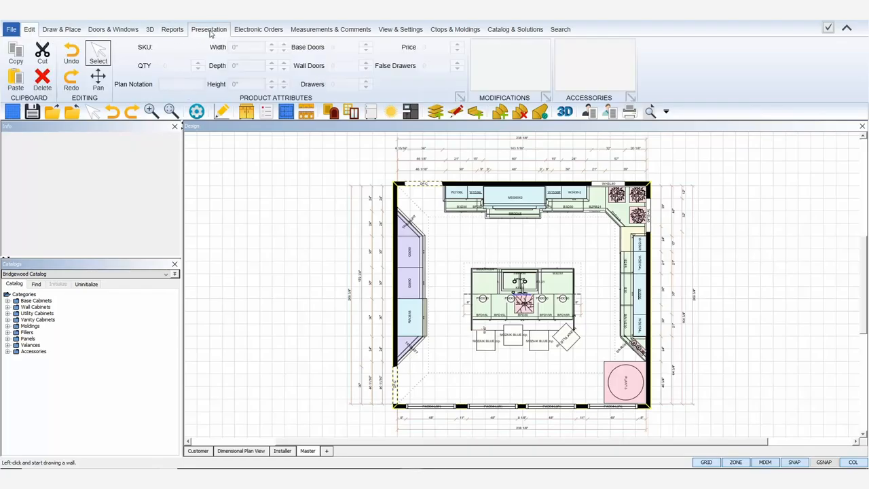
pyautogui.click(209, 30)
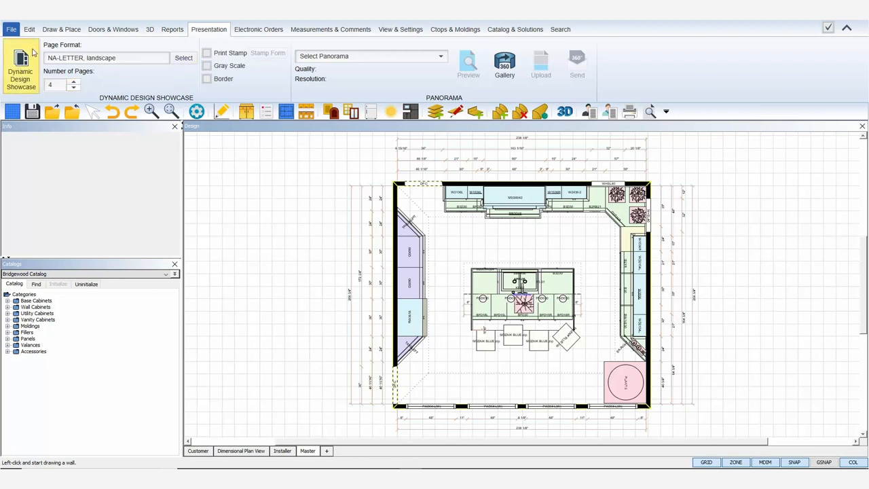
pyautogui.click(106, 57)
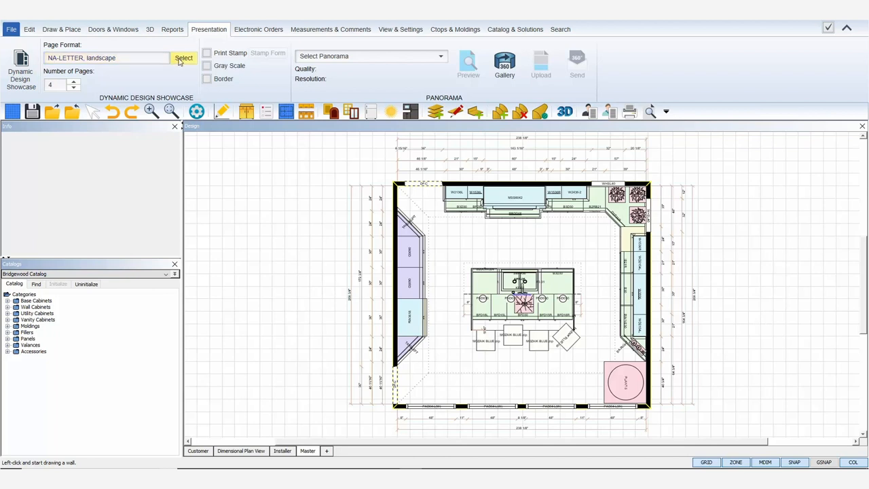
pyautogui.click(183, 57)
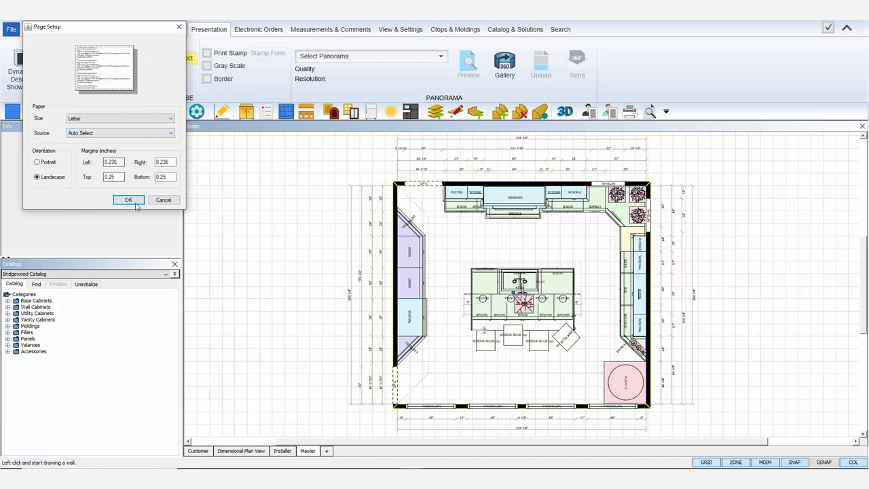
pyautogui.click(127, 200)
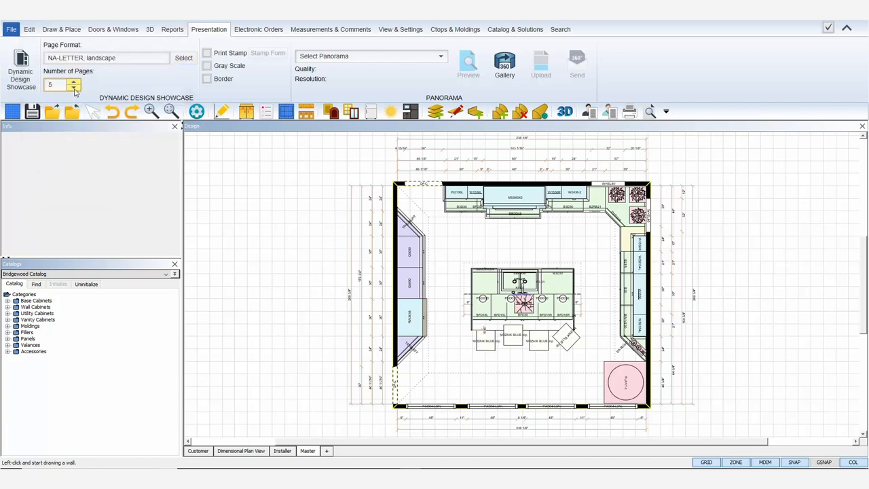
pyautogui.click(76, 87)
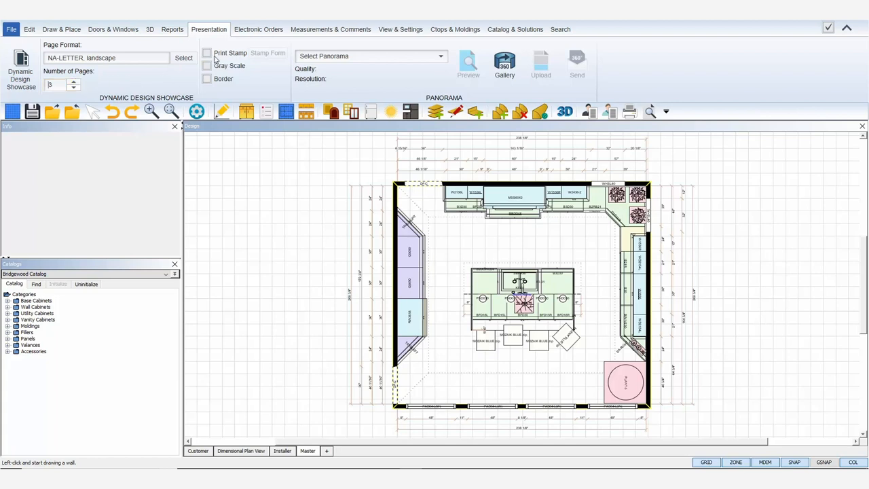
# - Enable the print stamp, grayscale output and a page border
pyautogui.click(207, 53)
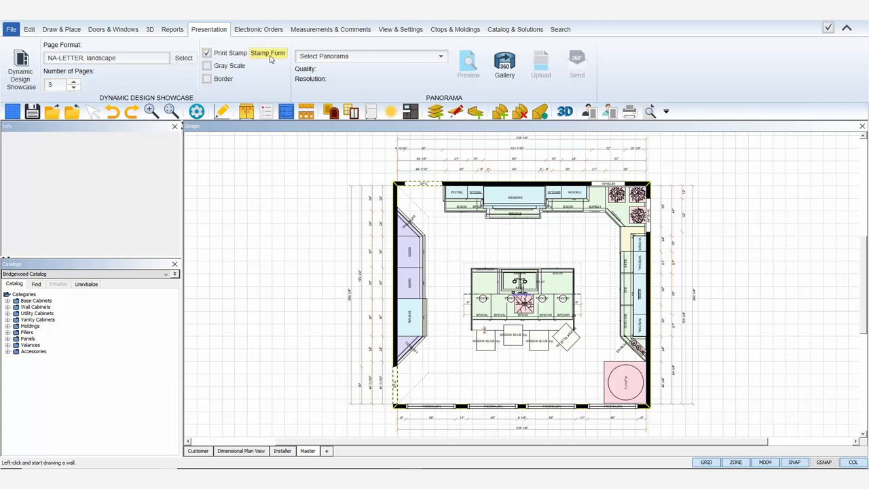
pyautogui.click(268, 53)
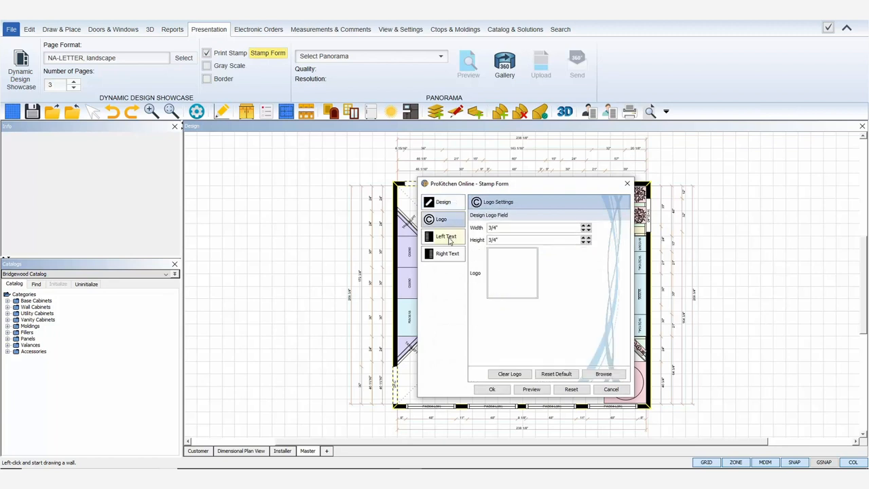
pyautogui.click(442, 201)
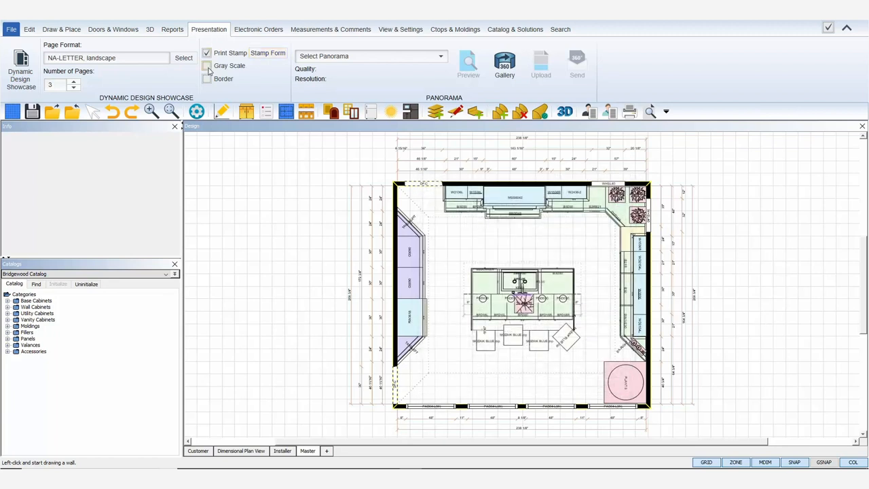
pyautogui.click(207, 79)
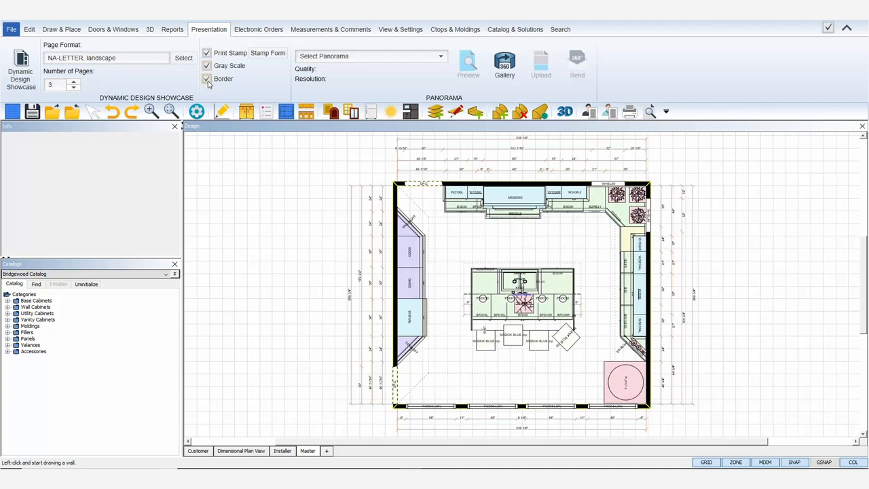
pyautogui.click(207, 77)
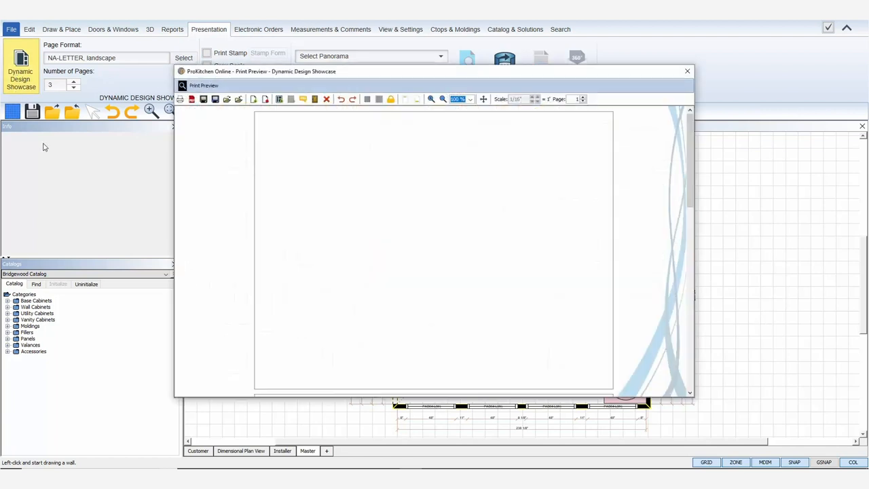
pyautogui.moveTo(182, 99)
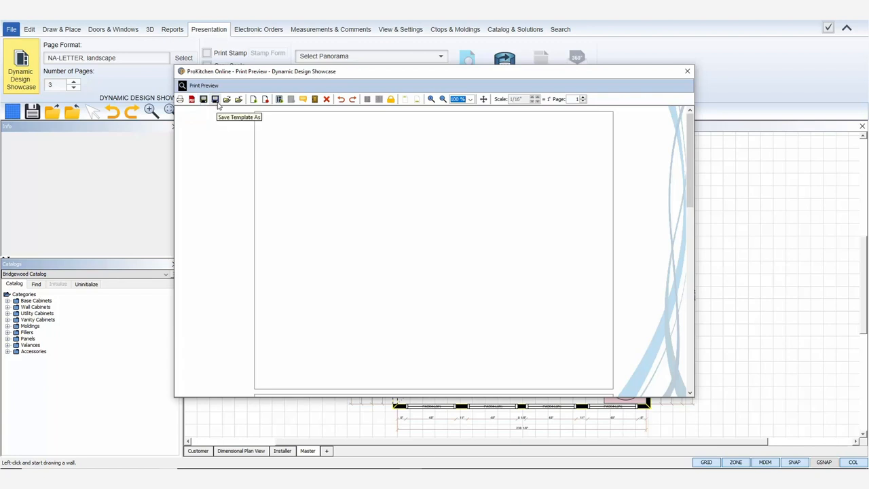
pyautogui.moveTo(227, 99)
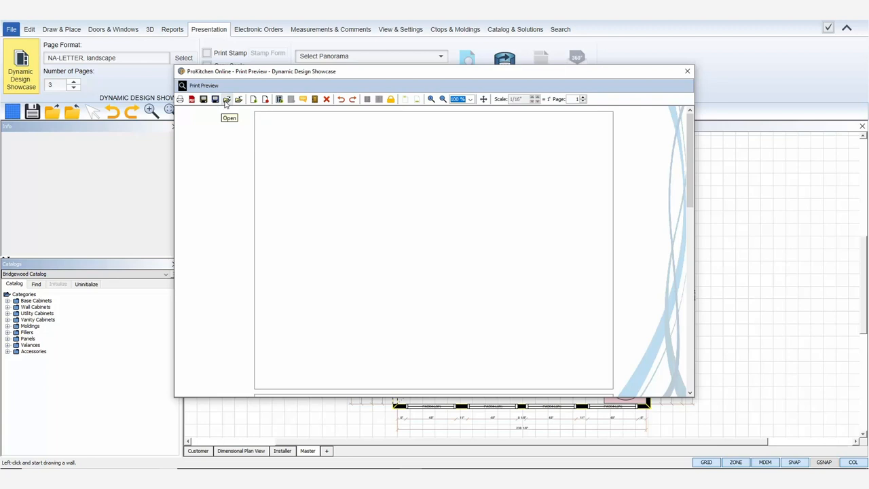
pyautogui.moveTo(239, 99)
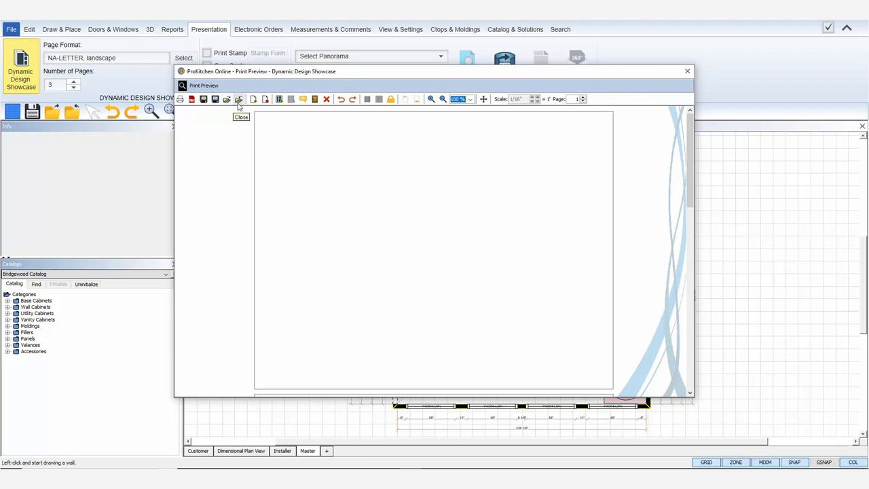
pyautogui.moveTo(250, 111)
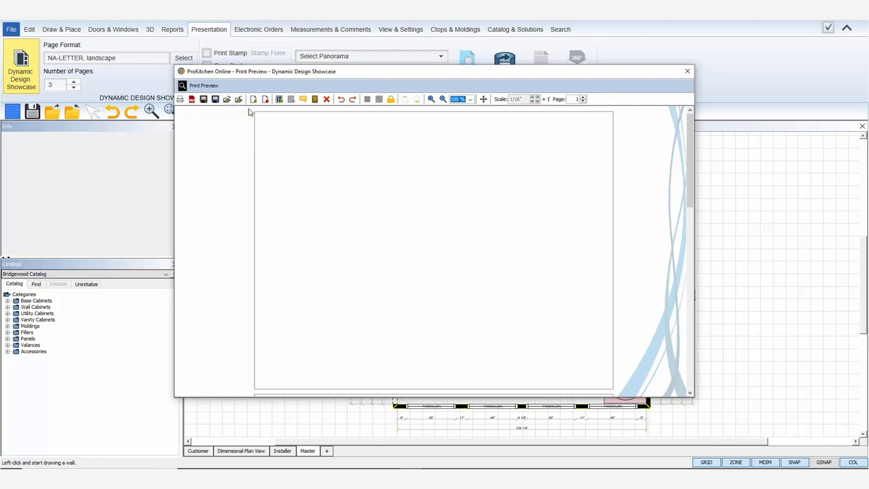
pyautogui.moveTo(239, 100)
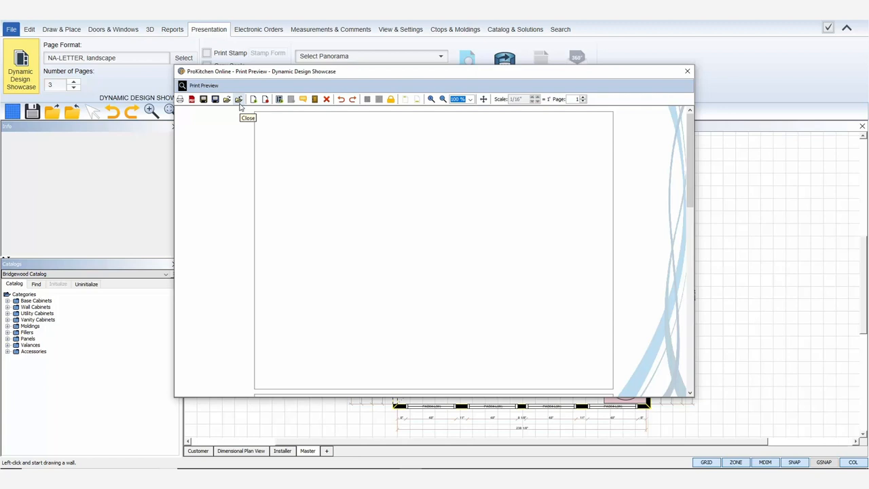
pyautogui.moveTo(264, 109)
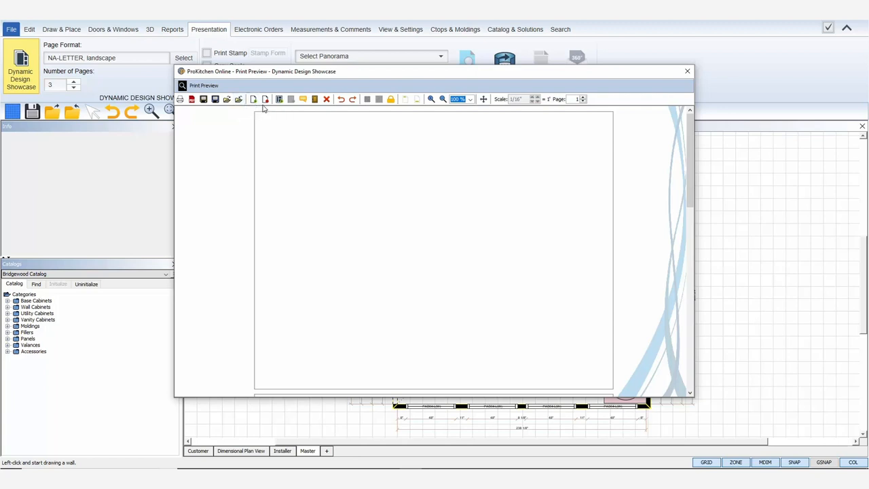
pyautogui.moveTo(265, 99)
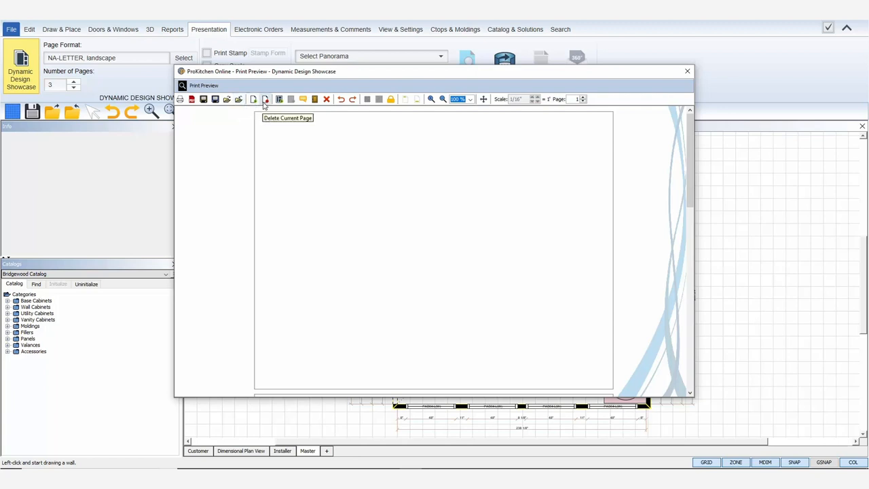
pyautogui.moveTo(278, 99)
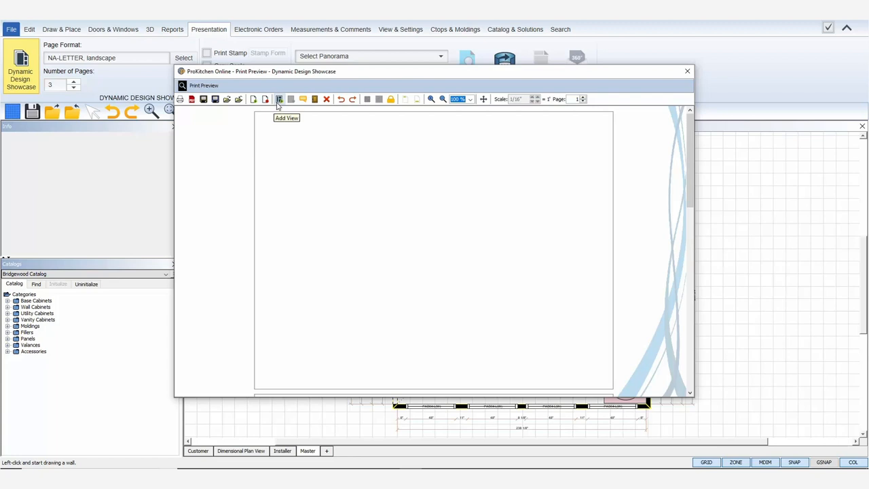
pyautogui.moveTo(293, 103)
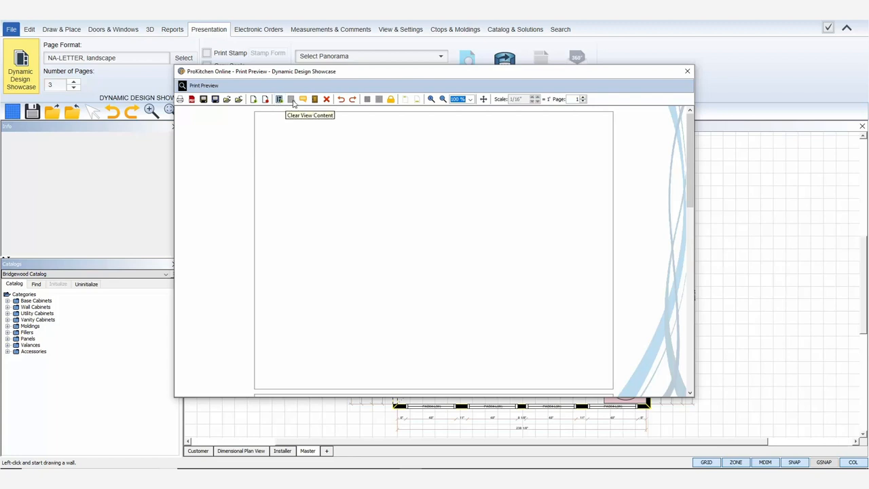
pyautogui.moveTo(314, 99)
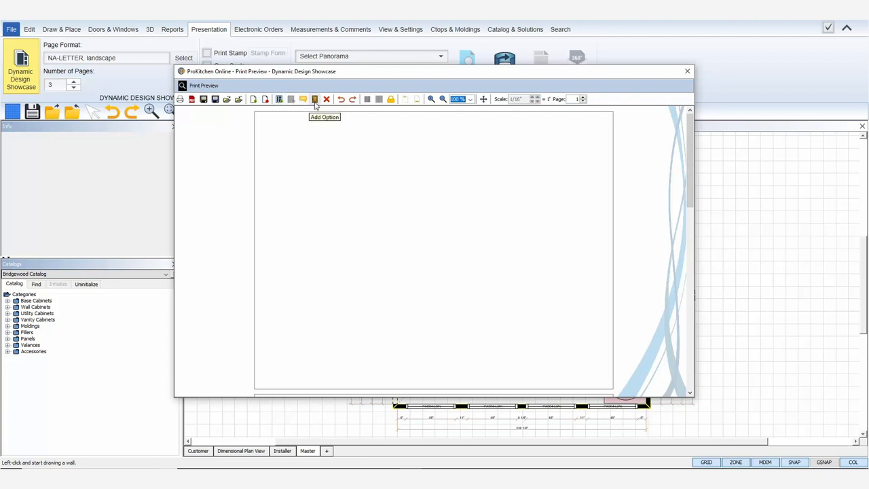
pyautogui.moveTo(326, 99)
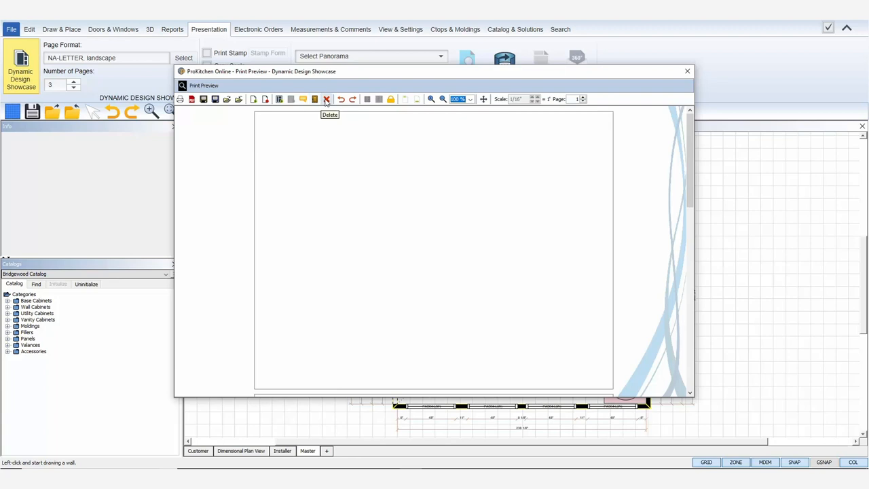
pyautogui.moveTo(345, 99)
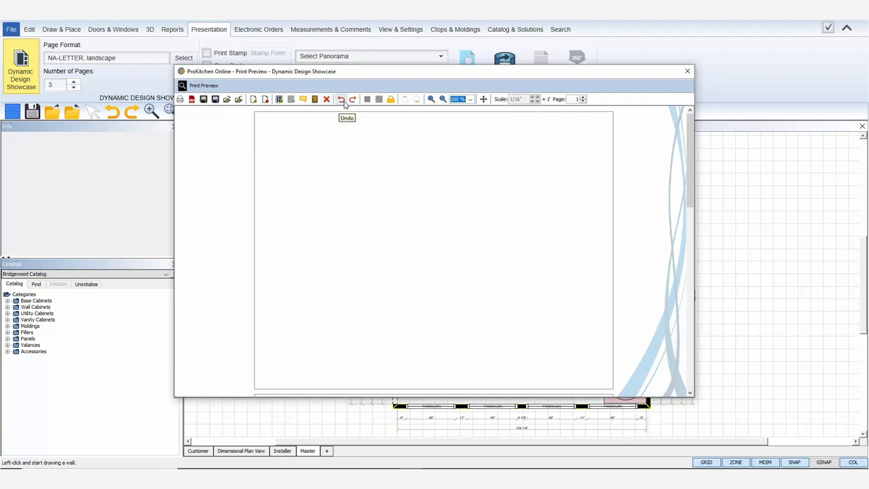
pyautogui.moveTo(367, 99)
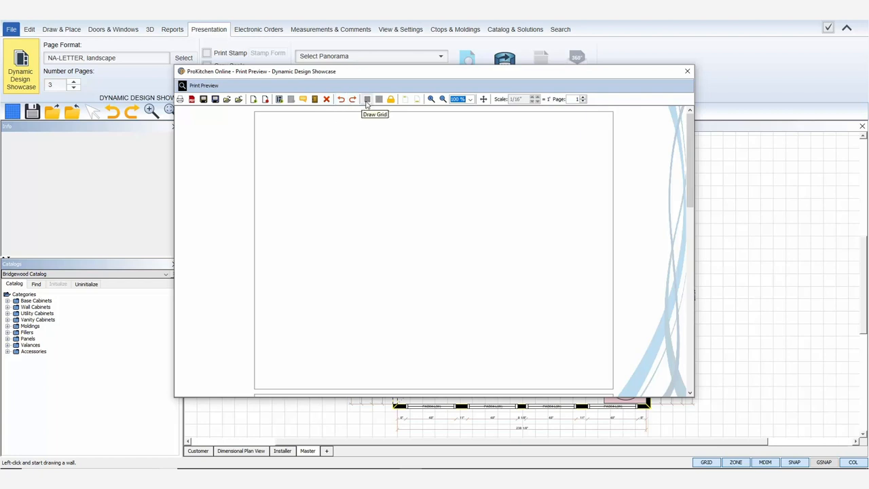
pyautogui.moveTo(379, 99)
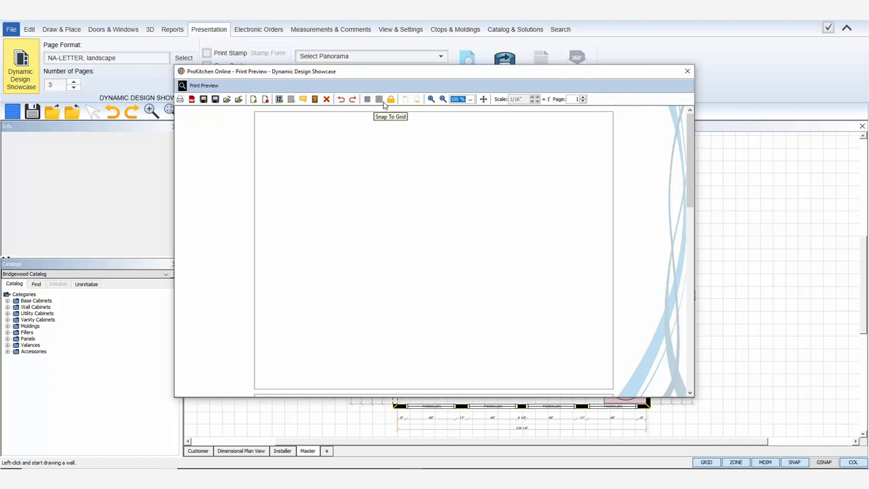
pyautogui.moveTo(391, 99)
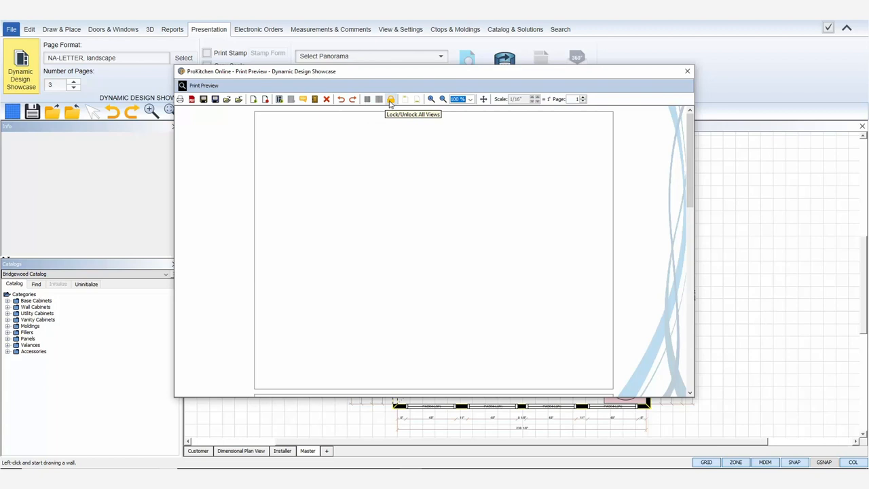
pyautogui.moveTo(405, 100)
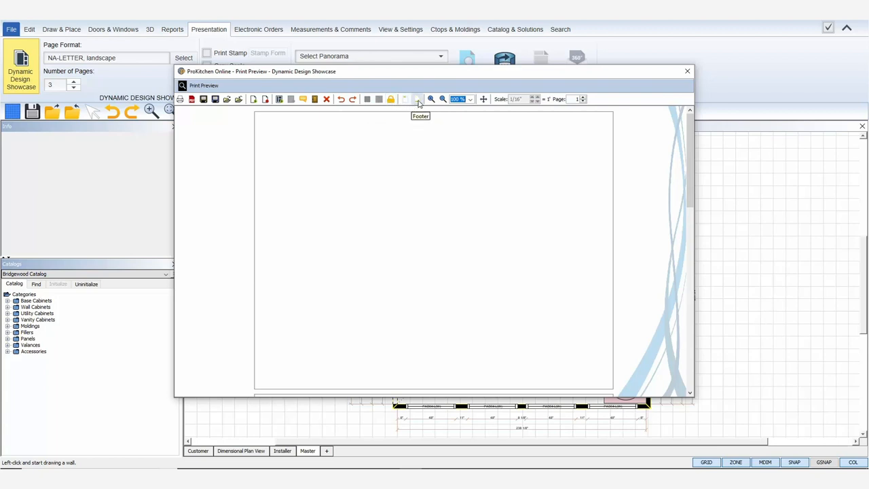
pyautogui.moveTo(431, 99)
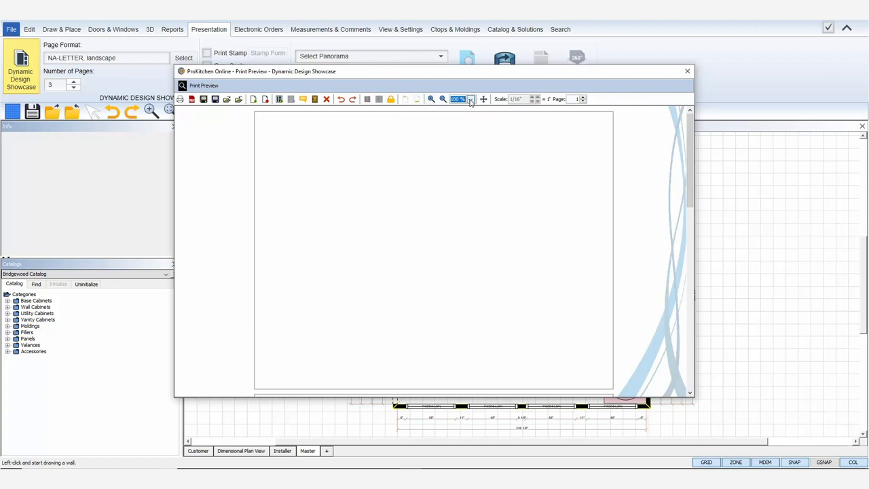
pyautogui.moveTo(483, 99)
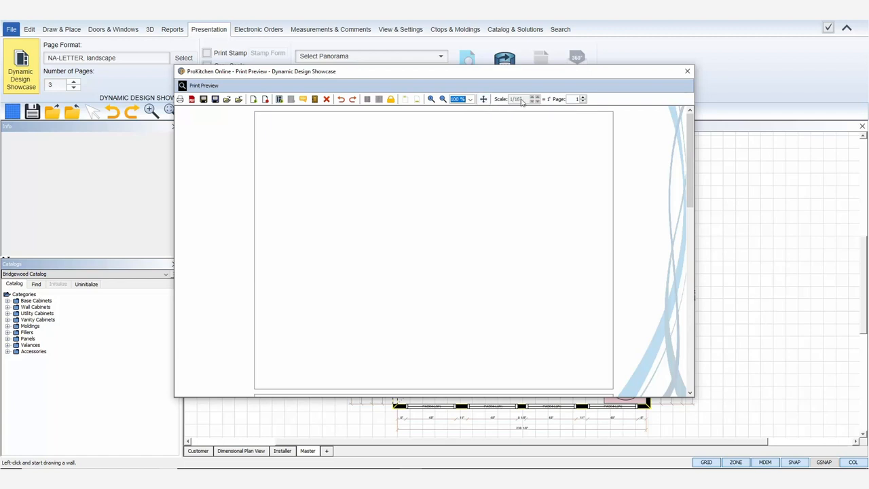
# - Place a footer text box on the blank showcase preview page
pyautogui.click(576, 99)
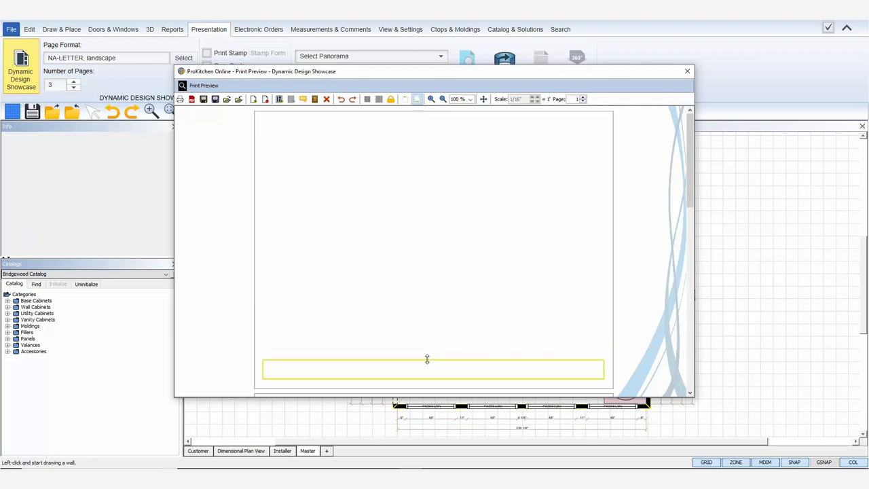
# - Add an image area at the left end of the page footer strip
pyautogui.scroll(-3)
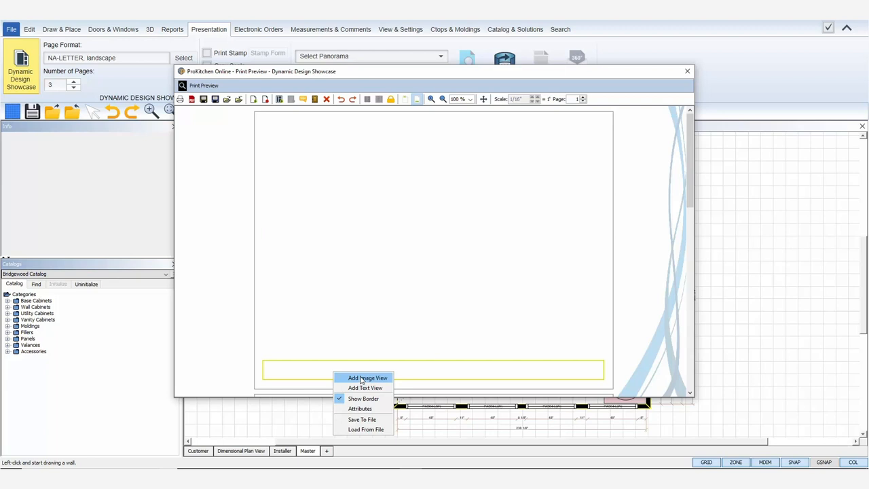
pyautogui.click(367, 377)
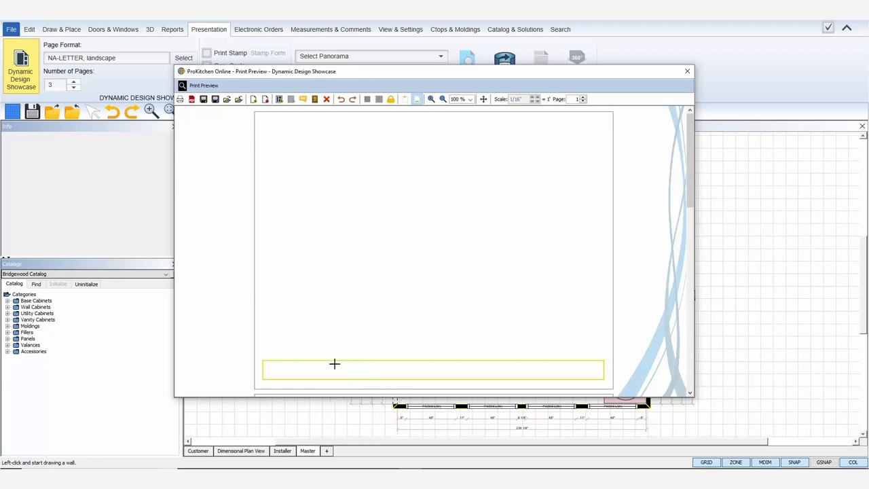
pyautogui.moveTo(265, 361)
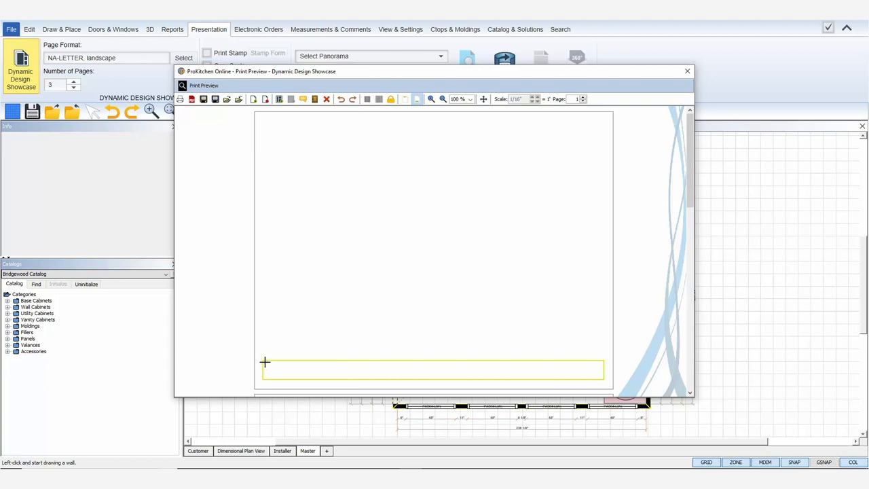
pyautogui.moveTo(285, 353)
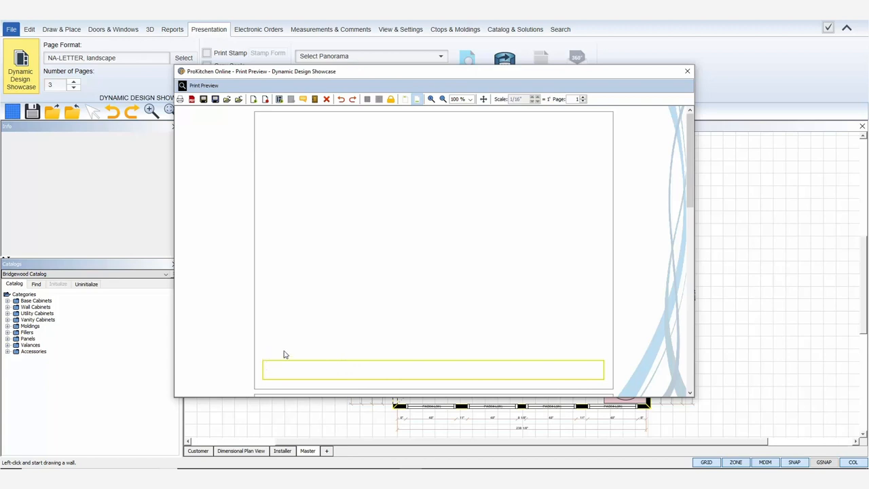
pyautogui.moveTo(269, 366)
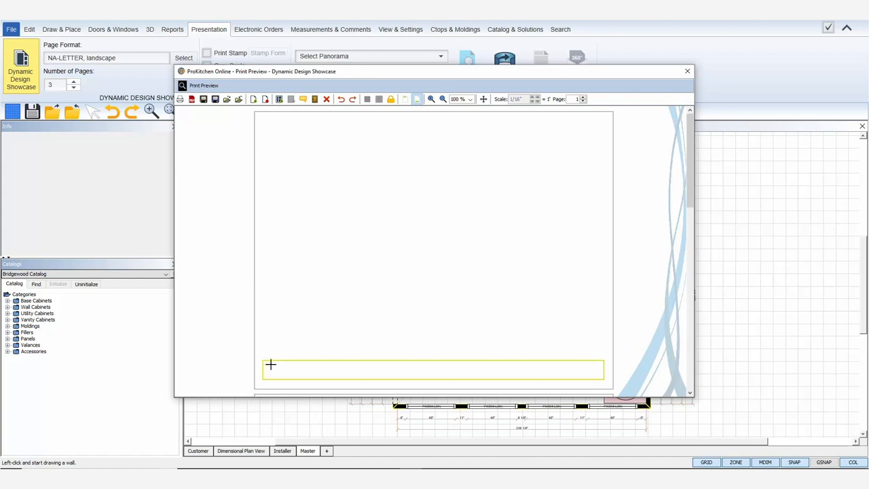
pyautogui.moveTo(266, 364)
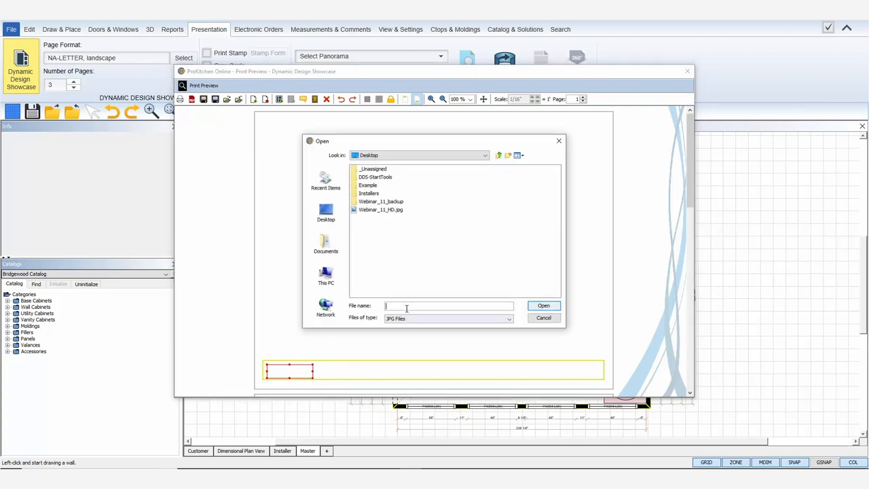
# - Insert the transparent PNG company logo into the footer's left end
pyautogui.click(508, 317)
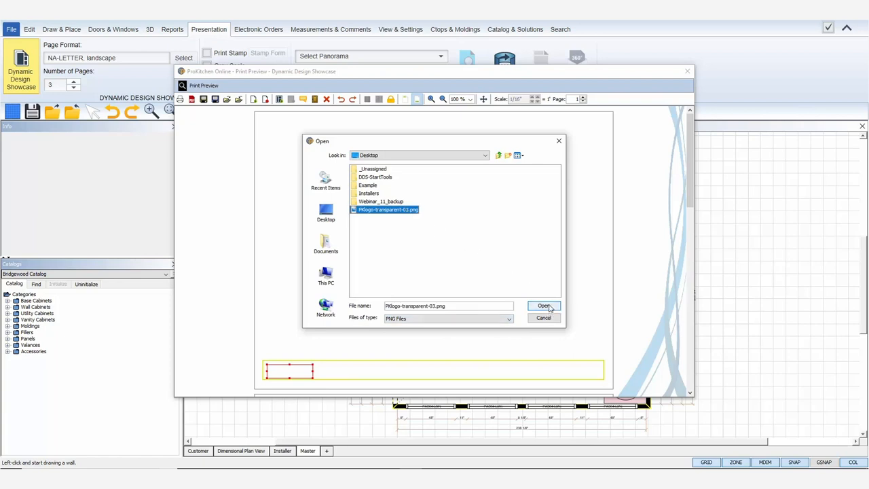
pyautogui.click(543, 306)
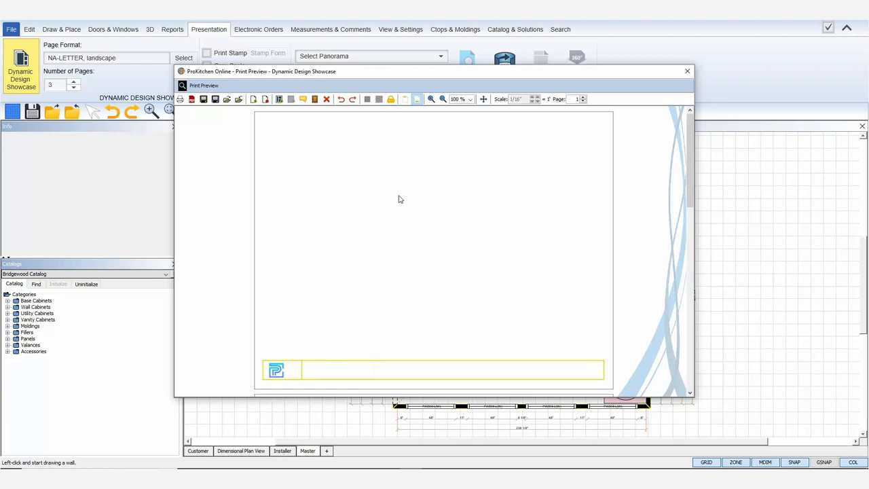
pyautogui.moveTo(303, 99)
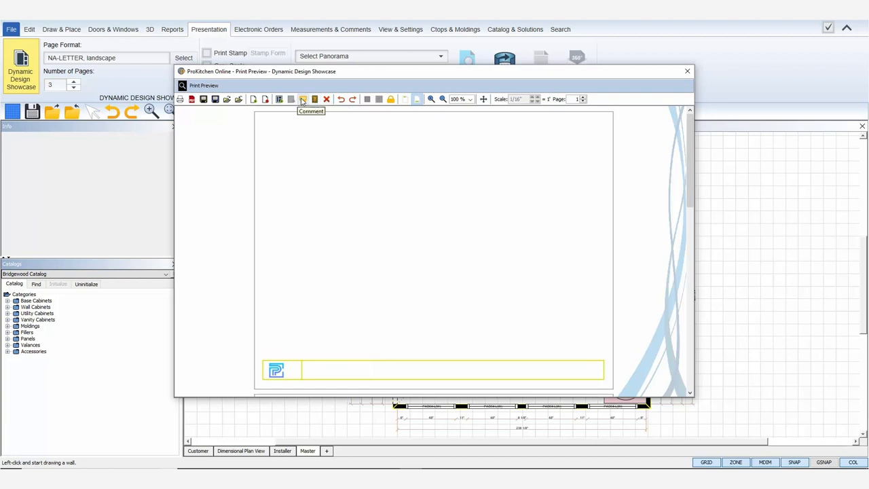
# - Create a HOLLINGBROOK KITCHEN comment title at text size 20
pyautogui.click(303, 99)
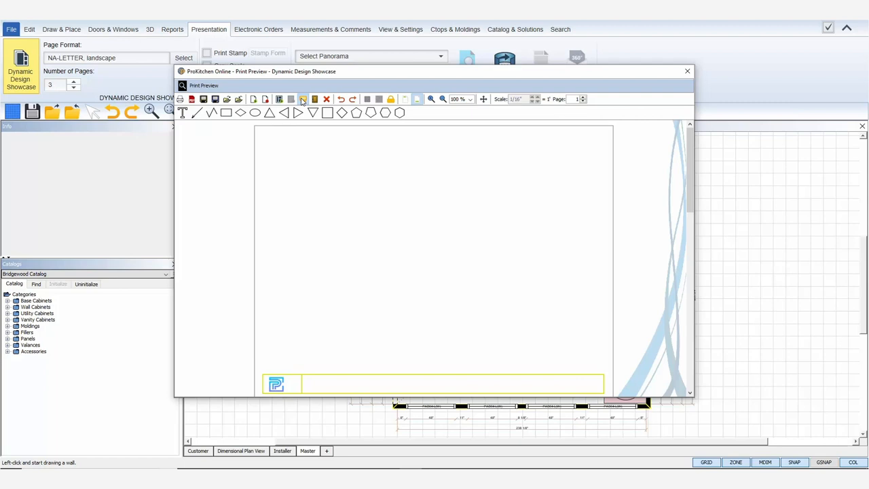
pyautogui.moveTo(304, 99)
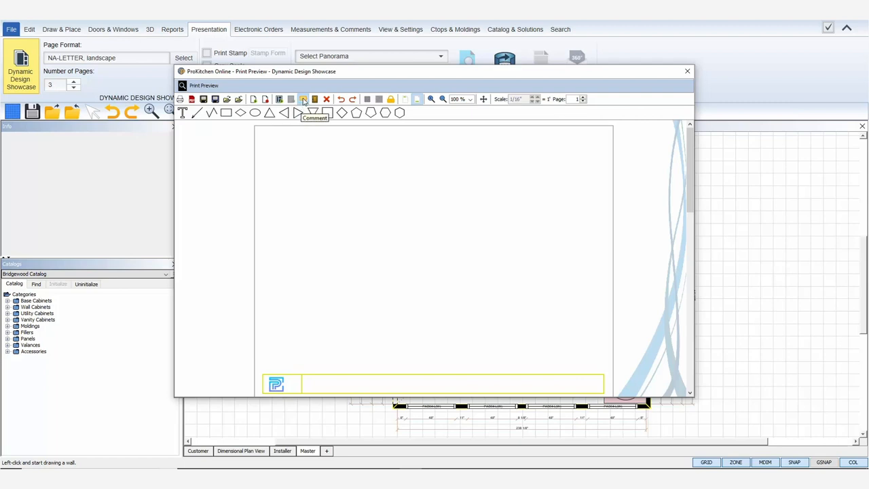
pyautogui.moveTo(329, 113)
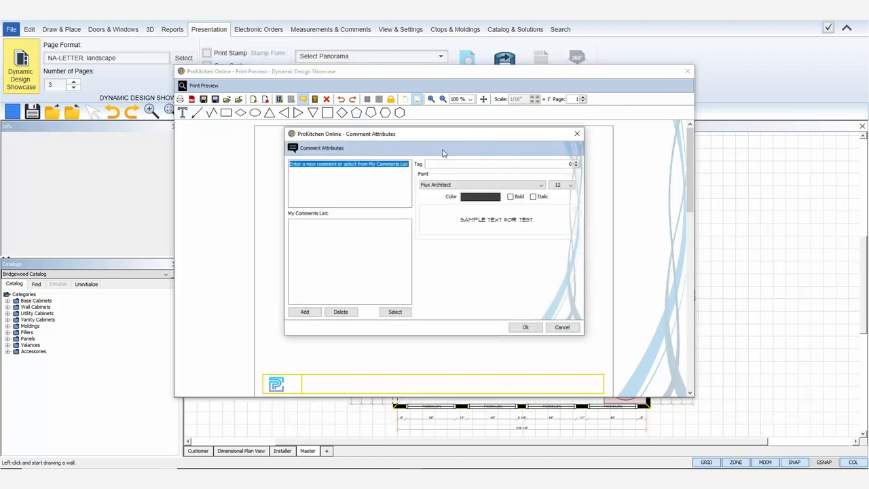
pyautogui.write('Hollingbrook Kitchen')
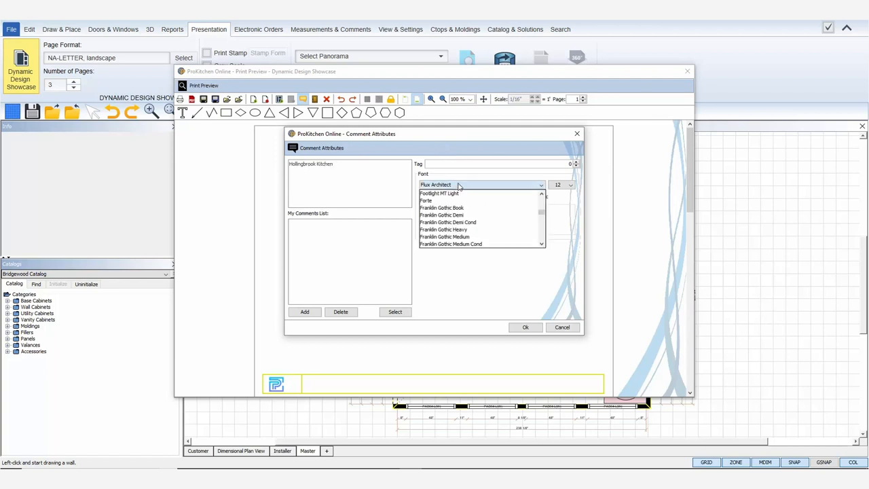
pyautogui.click(570, 185)
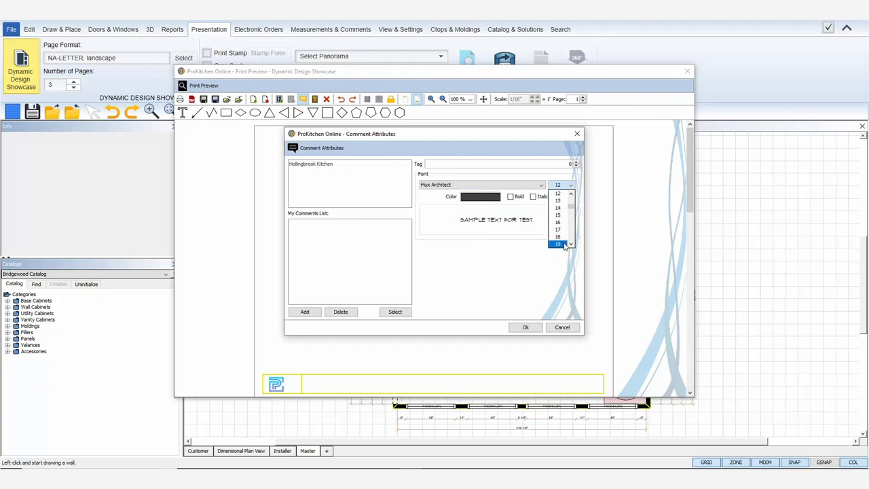
pyautogui.click(556, 244)
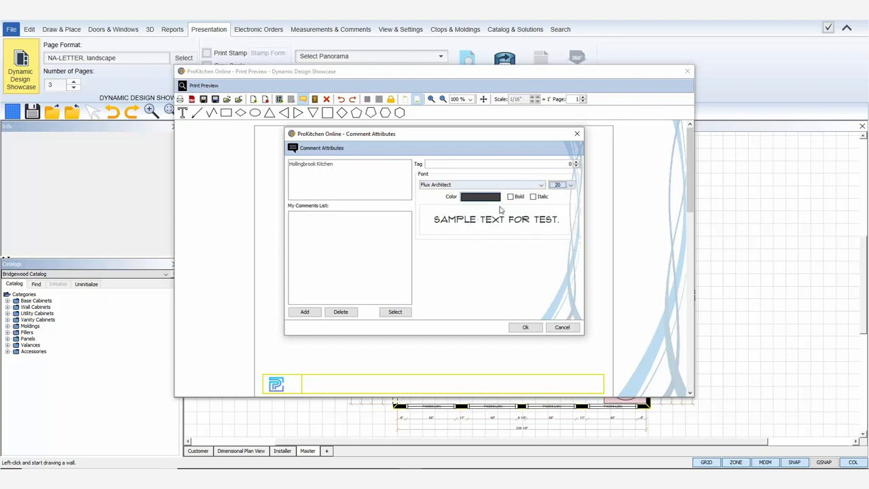
# - Confirm the title's colour and place it at the page's top right
pyautogui.click(480, 196)
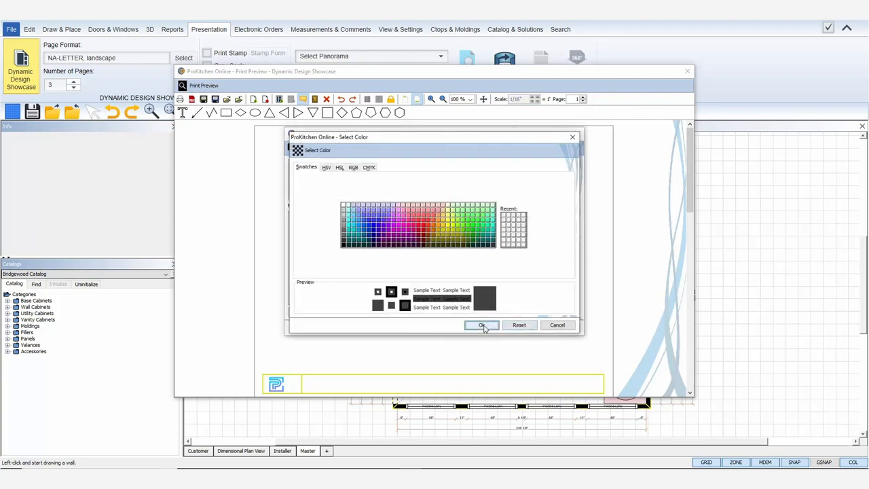
pyautogui.click(480, 325)
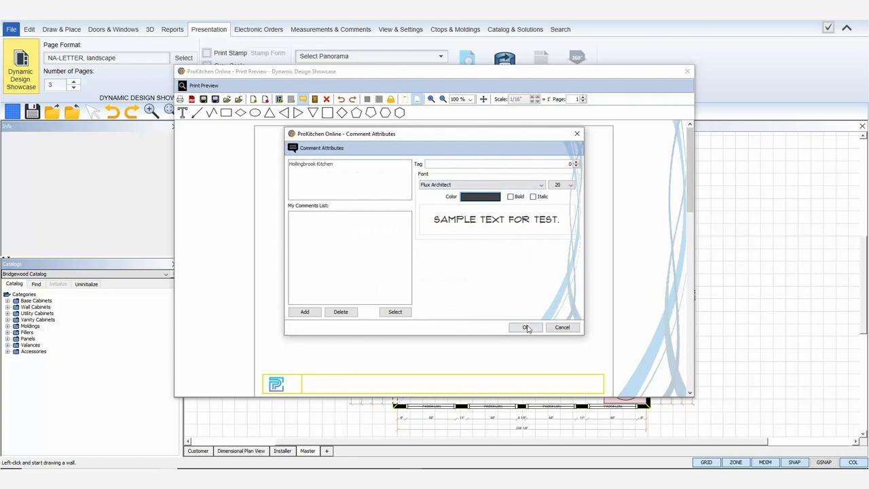
pyautogui.click(526, 327)
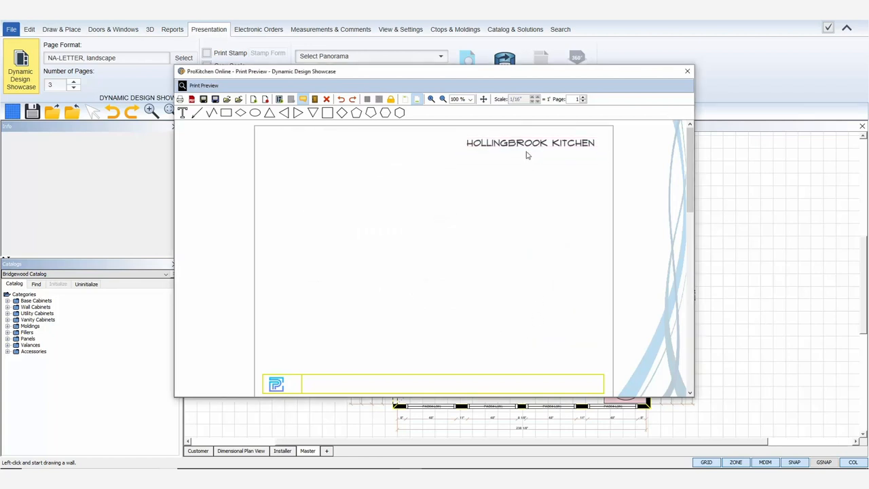
pyautogui.click(529, 143)
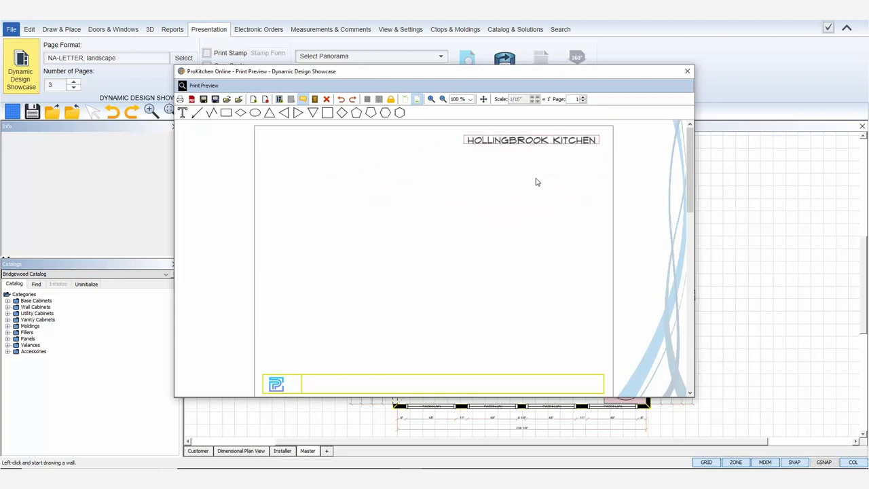
pyautogui.moveTo(278, 99)
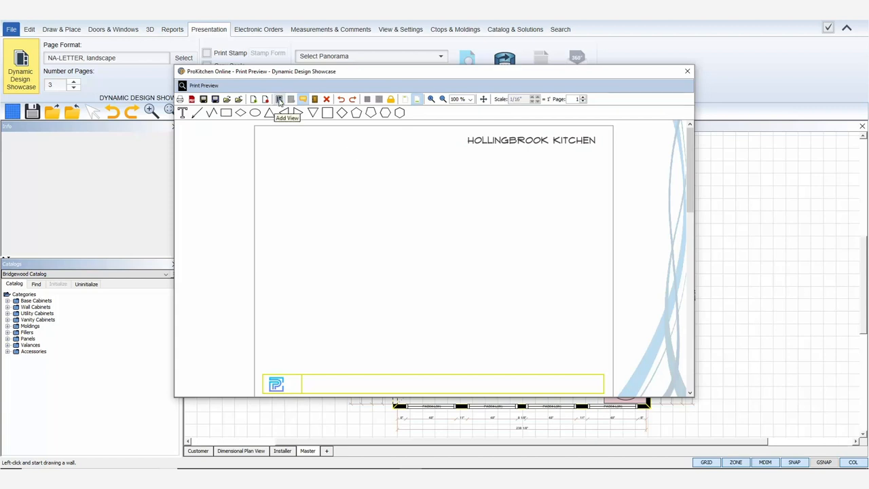
pyautogui.moveTo(367, 164)
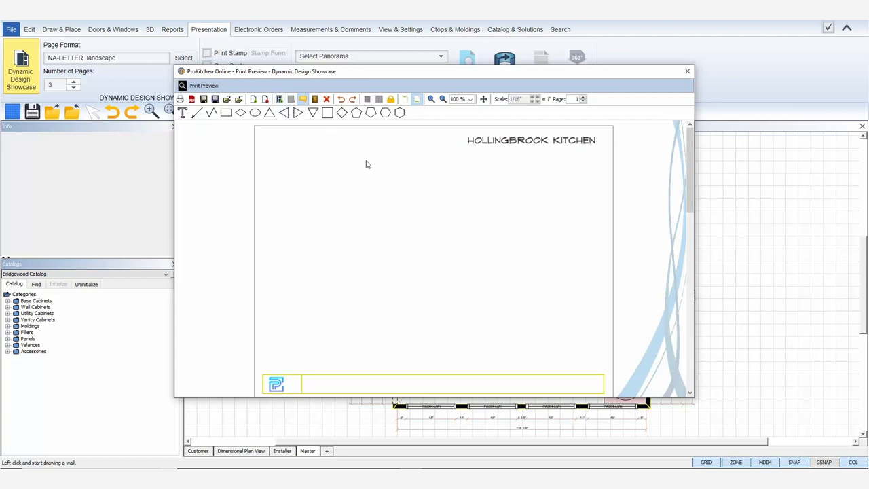
pyautogui.moveTo(304, 99)
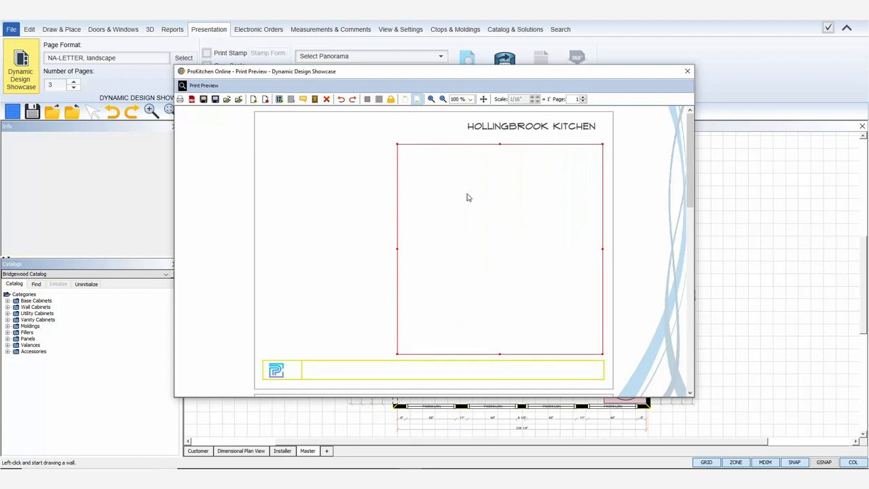
# - Show the Add view options for the empty frame under the title
pyautogui.rightClick(471, 198)
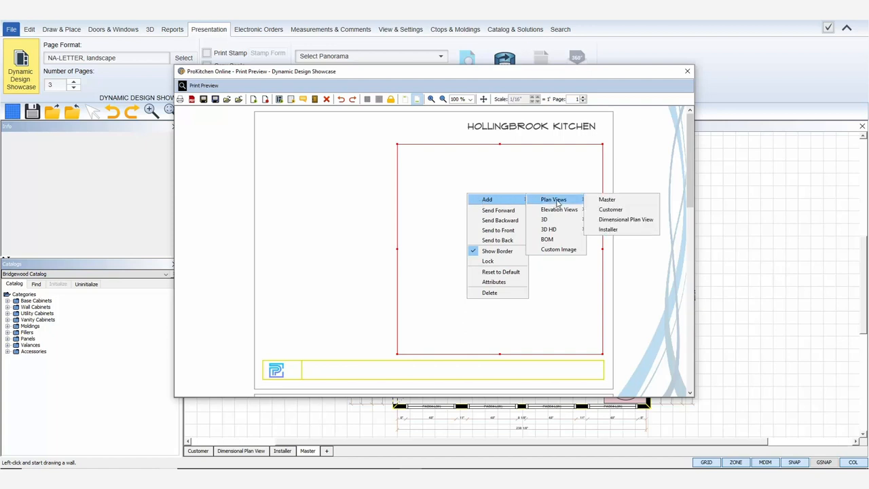
pyautogui.moveTo(559, 209)
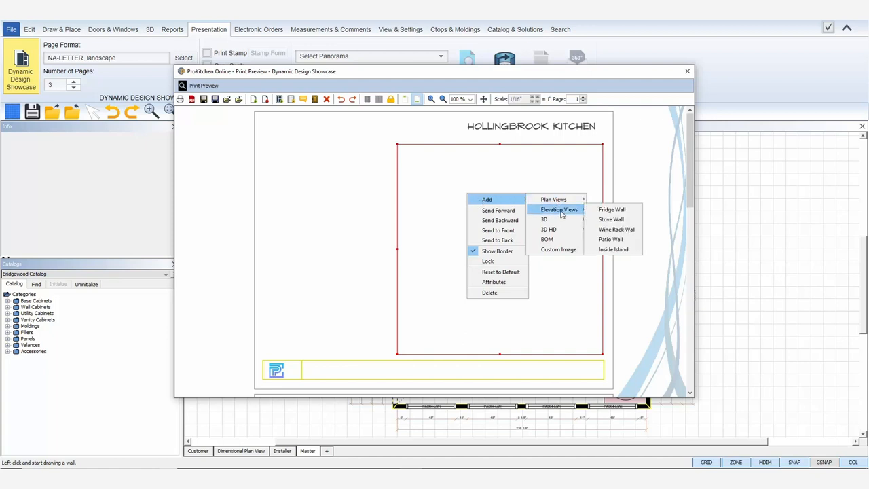
pyautogui.moveTo(548, 228)
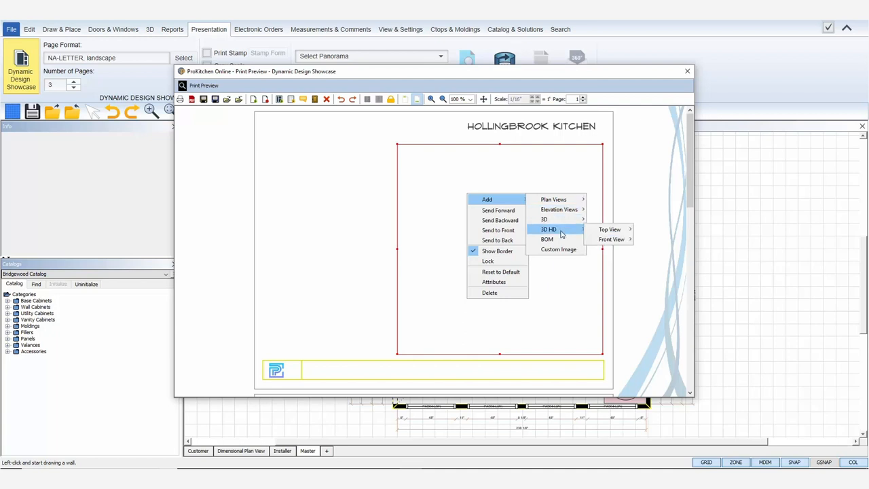
pyautogui.moveTo(558, 250)
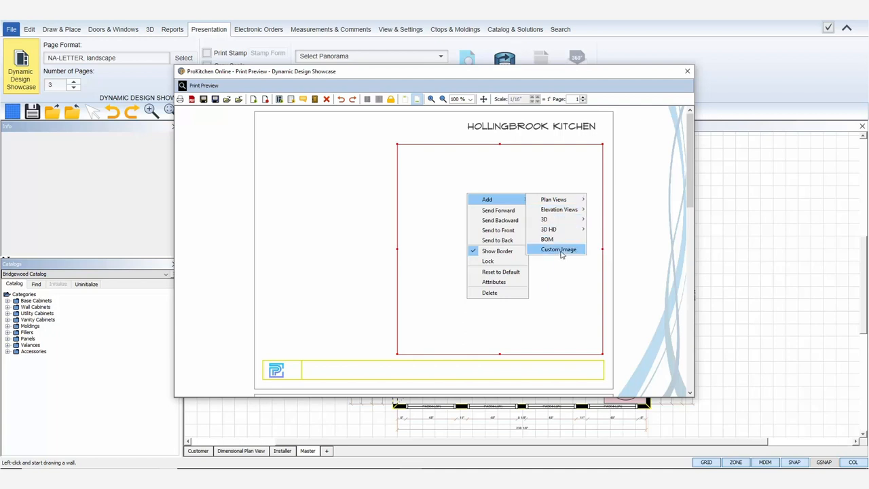
pyautogui.moveTo(554, 198)
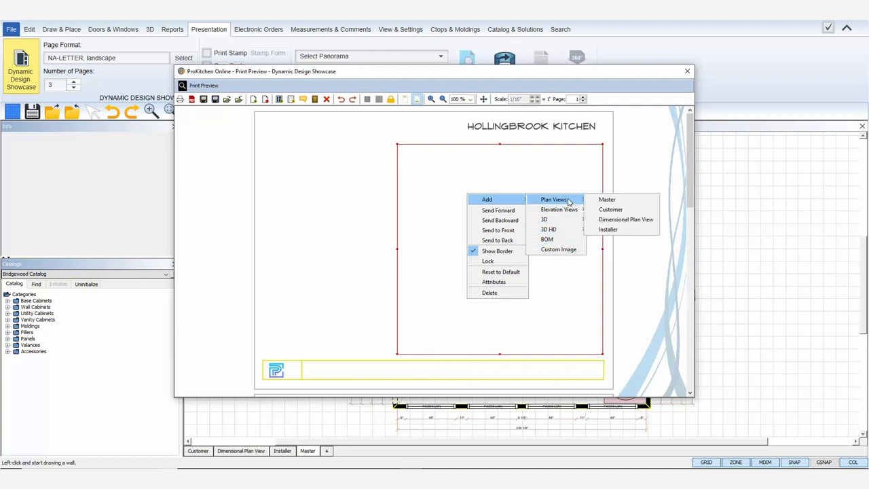
pyautogui.moveTo(611, 209)
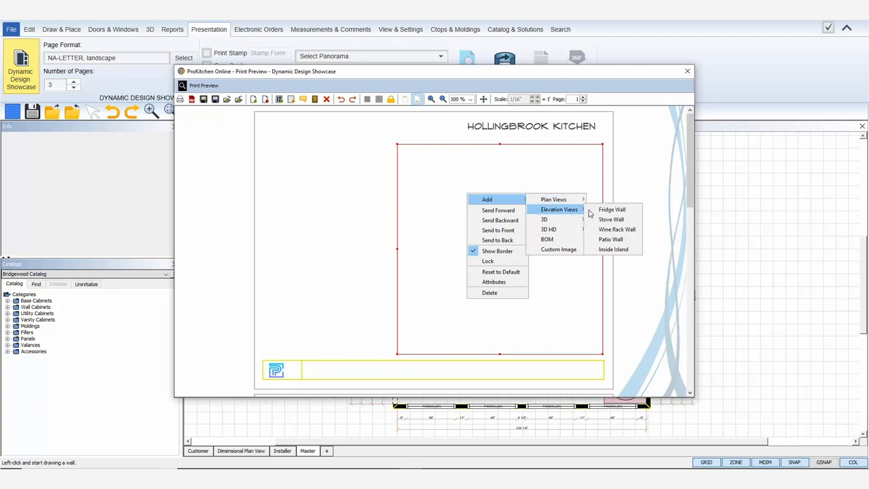
pyautogui.moveTo(611, 209)
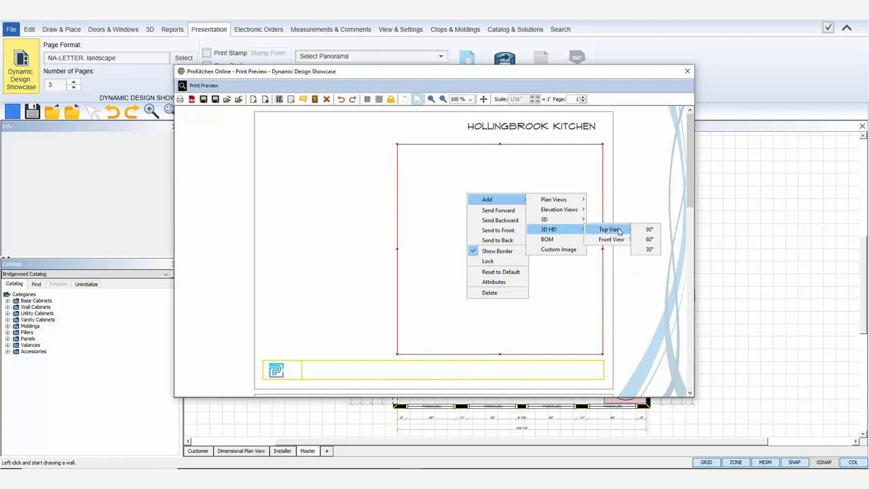
pyautogui.moveTo(546, 239)
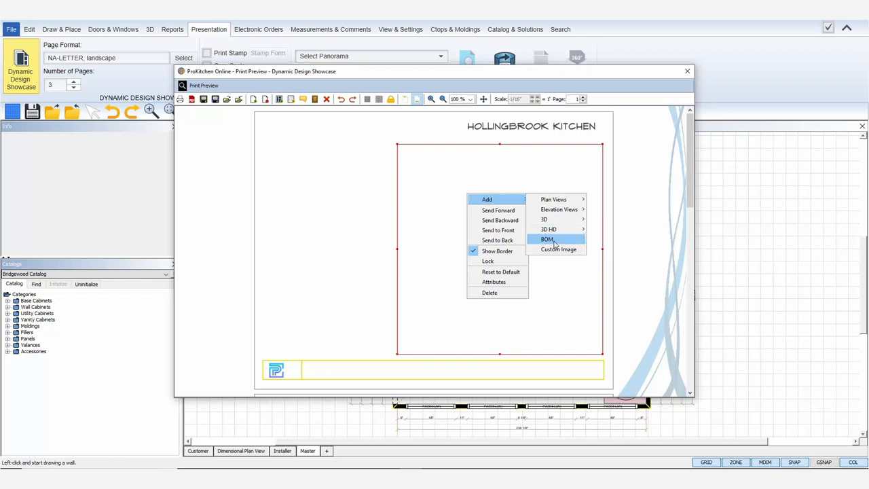
pyautogui.moveTo(558, 249)
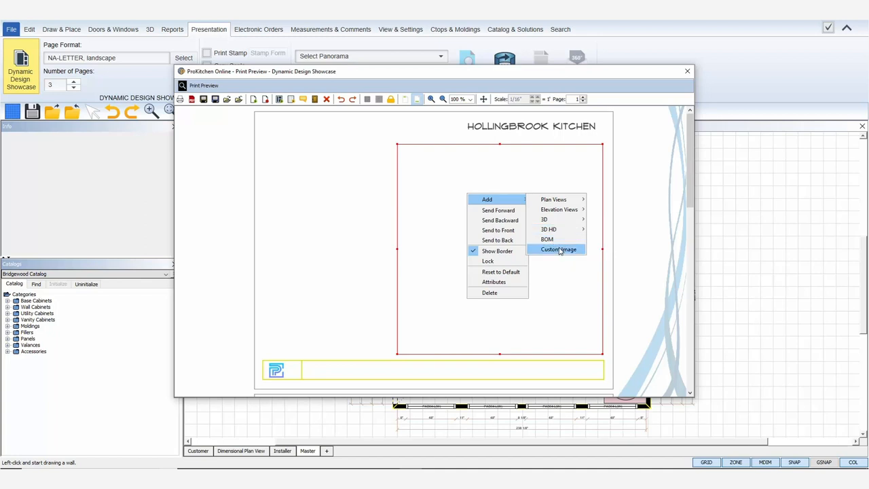
pyautogui.moveTo(558, 252)
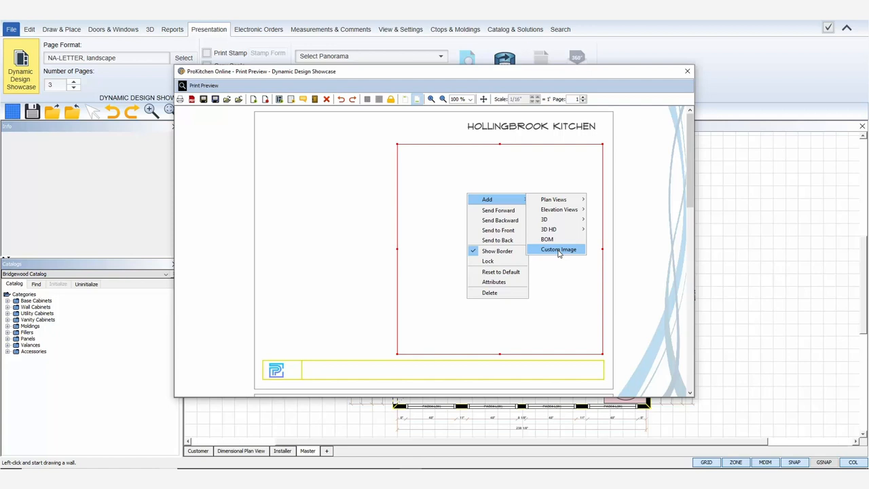
pyautogui.moveTo(559, 251)
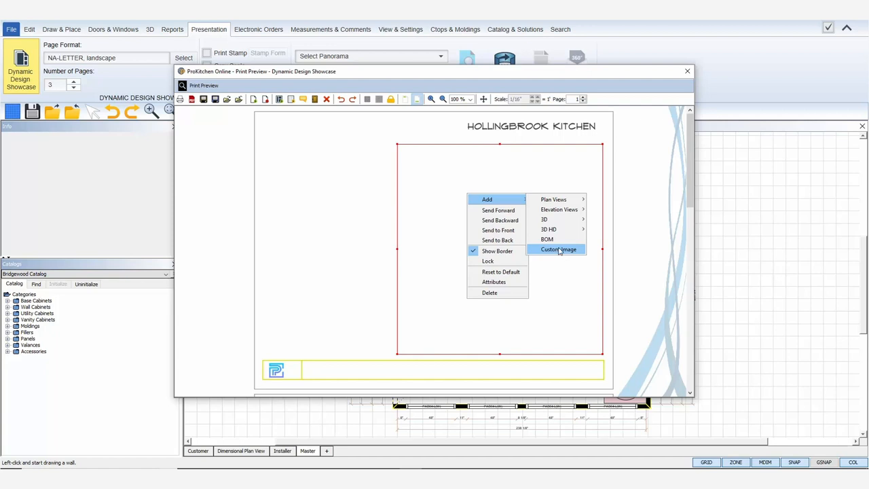
pyautogui.moveTo(583, 253)
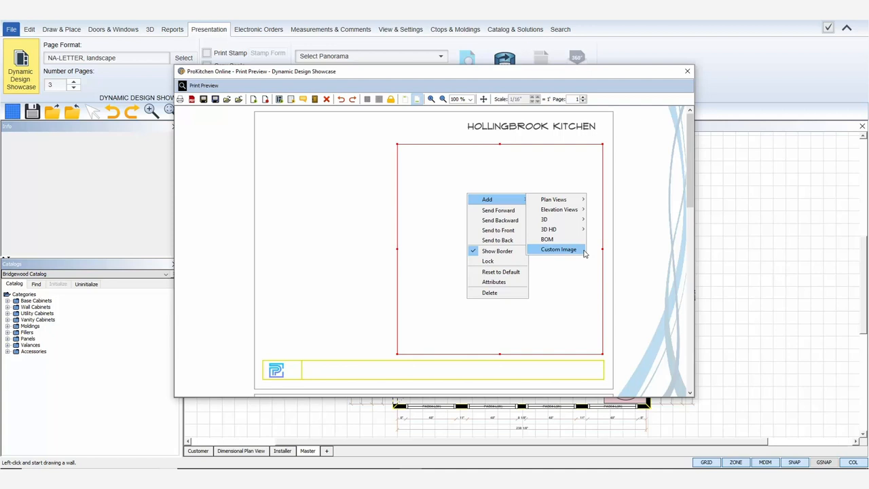
pyautogui.moveTo(582, 251)
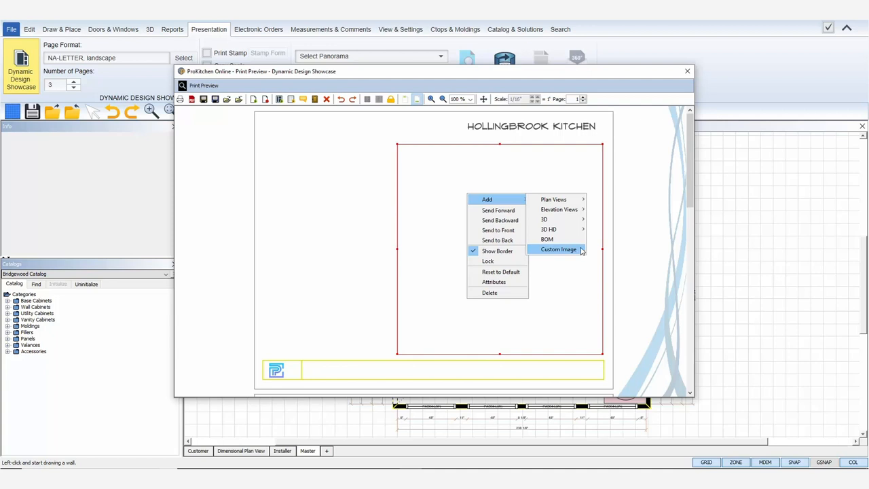
pyautogui.moveTo(576, 253)
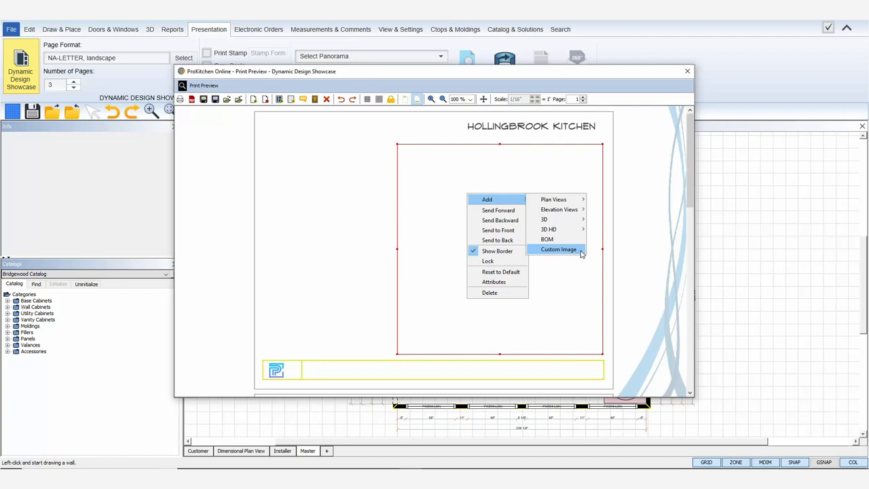
pyautogui.moveTo(575, 255)
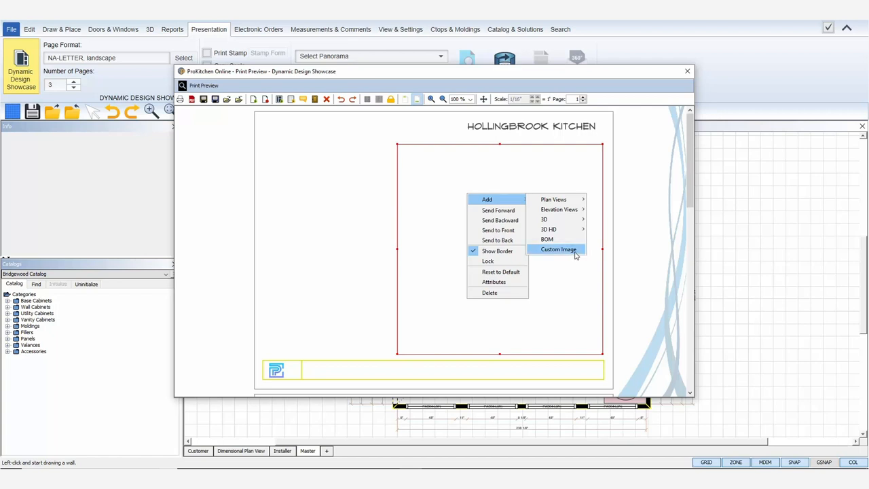
pyautogui.moveTo(581, 253)
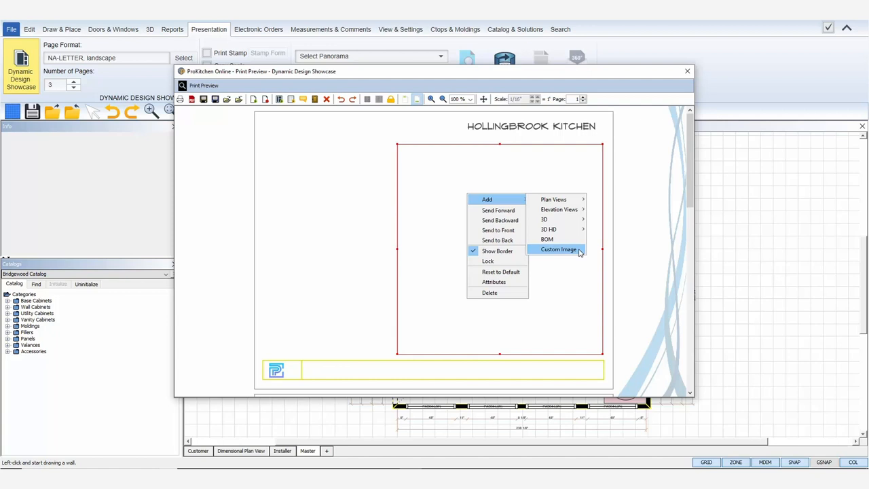
pyautogui.moveTo(497, 135)
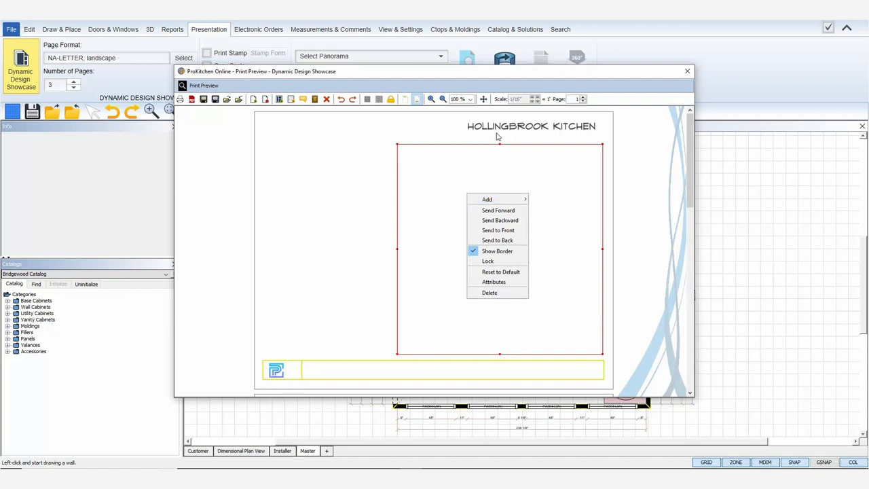
pyautogui.moveTo(486, 198)
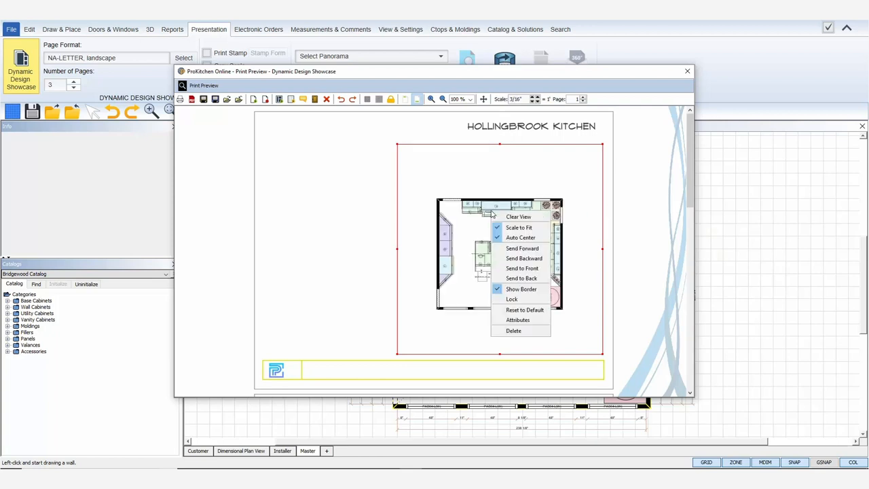
# - Fill the frame with the Dimensional Plan View of the kitchen
pyautogui.click(518, 215)
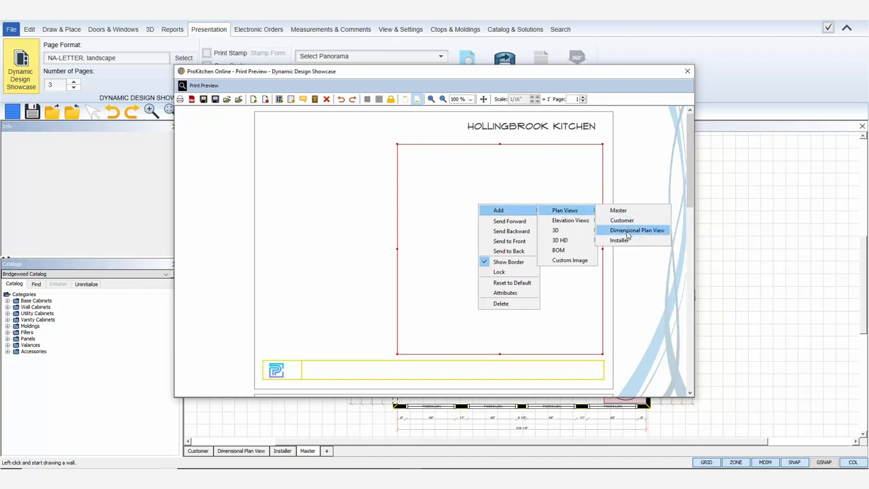
pyautogui.click(635, 230)
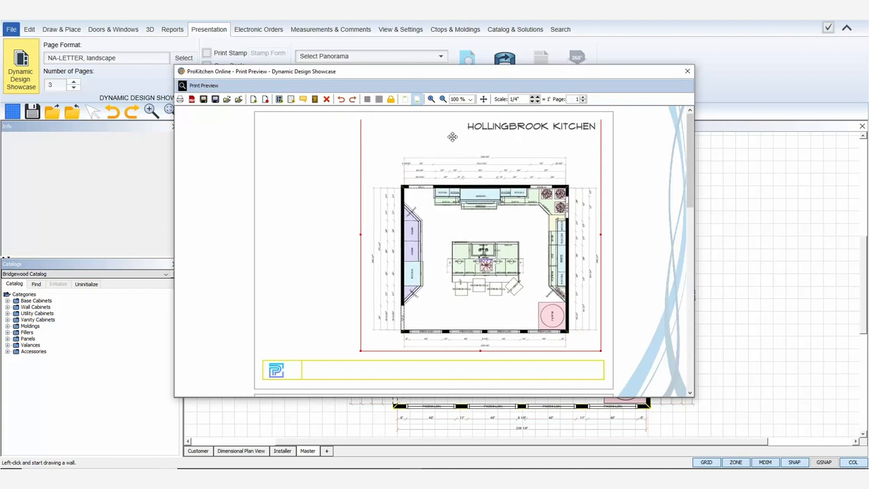
pyautogui.moveTo(483, 185)
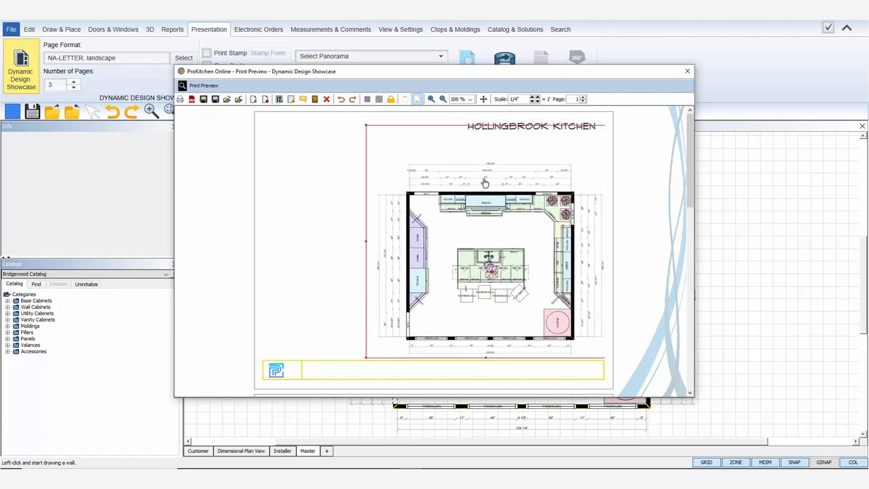
# - Add a 3D HD Top View in a new frame at the page's top left
pyautogui.click(278, 99)
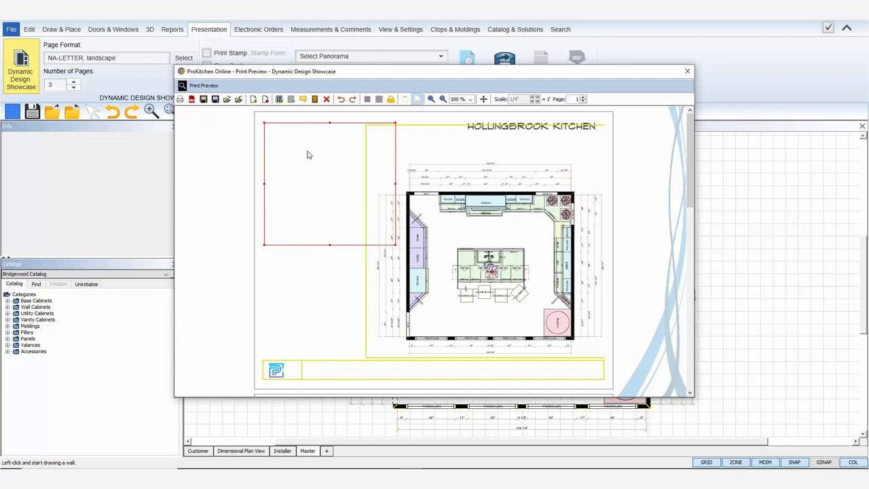
pyautogui.rightClick(309, 156)
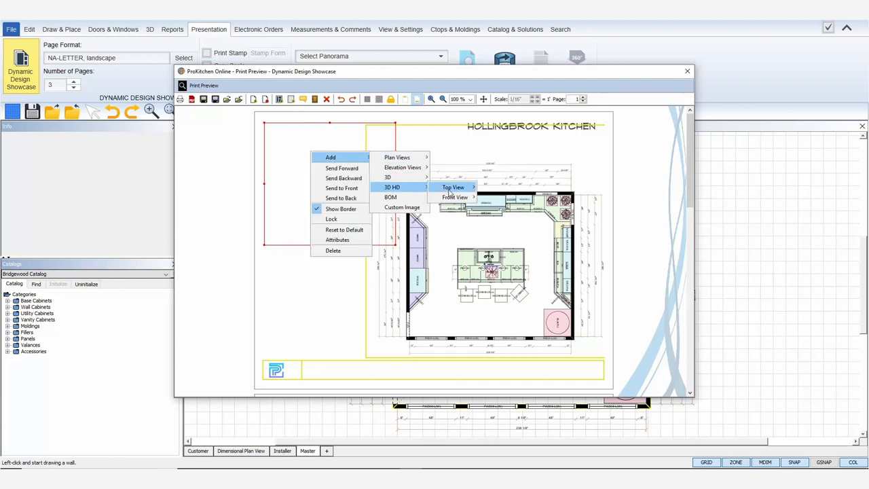
pyautogui.click(454, 187)
pyautogui.write('Dimensional')
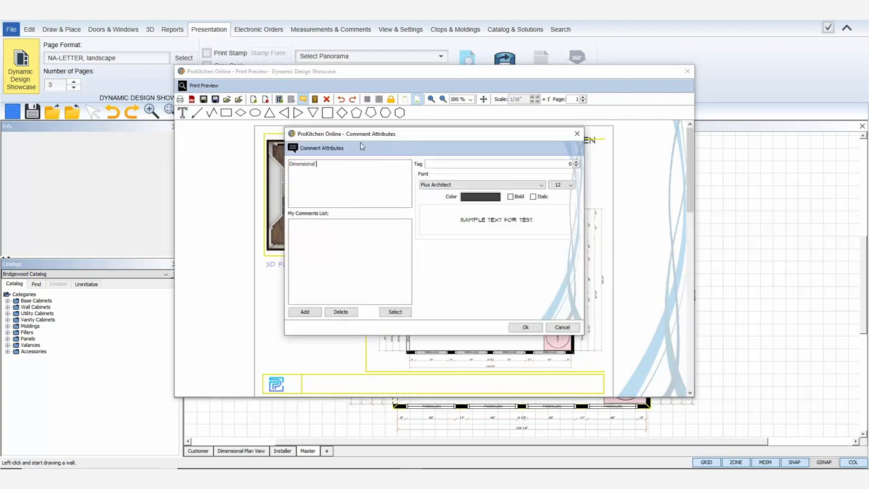
# - Confirm the Dimensional Floor Plan caption for the large plan view
pyautogui.click(525, 327)
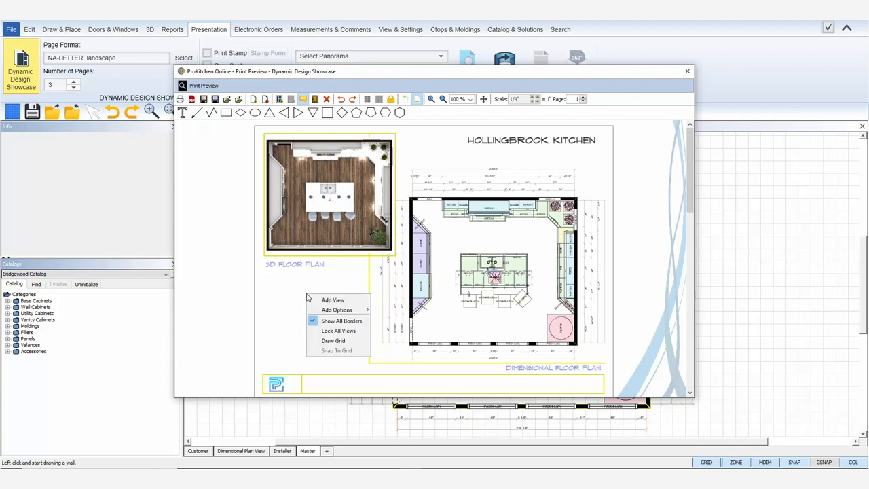
# - Turn off Show Border on the footer strip and move to the second page
pyautogui.click(342, 320)
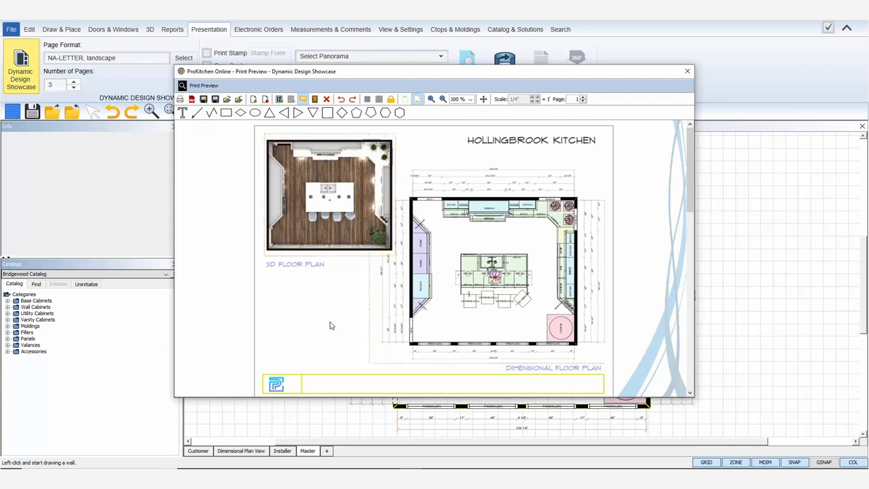
pyautogui.moveTo(322, 316)
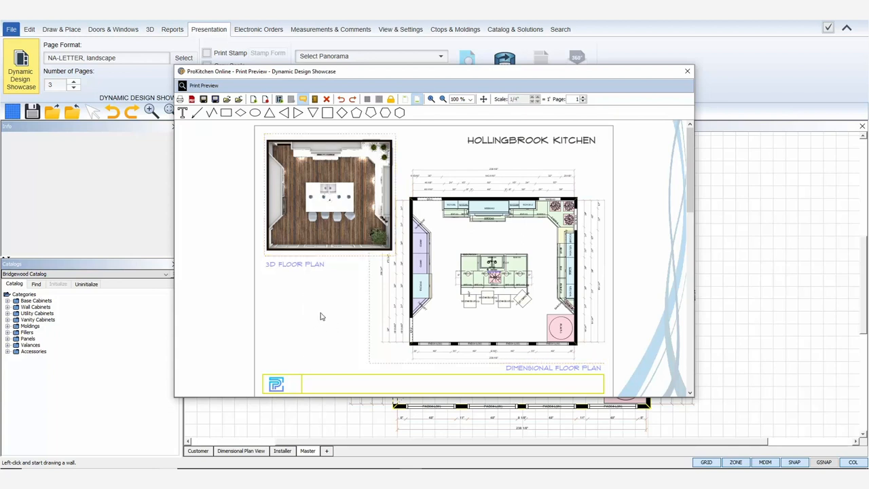
pyautogui.scroll(-3)
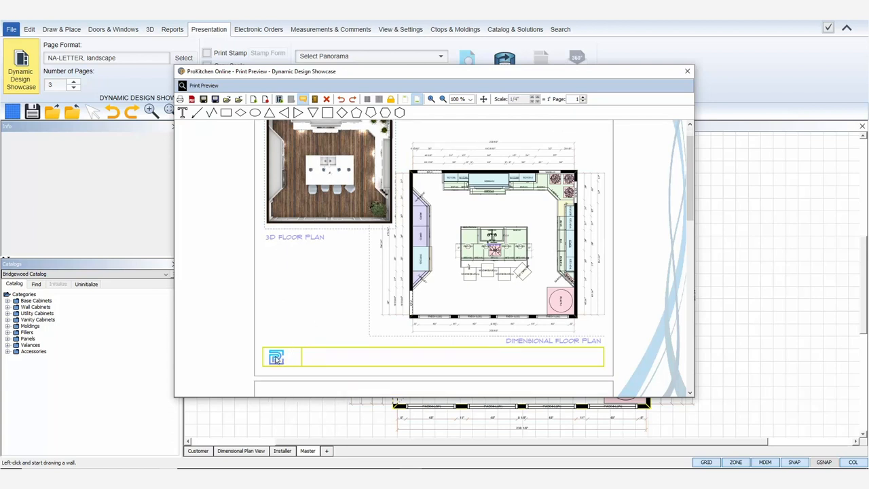
pyautogui.rightClick(276, 356)
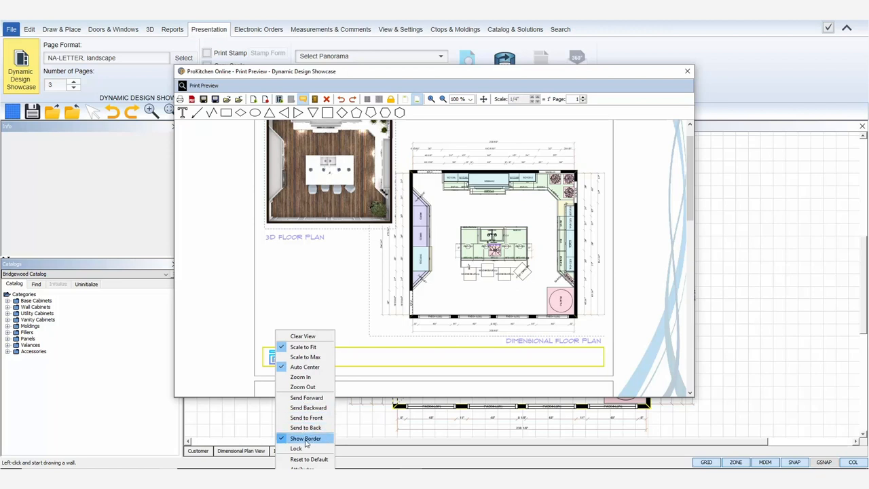
pyautogui.click(304, 437)
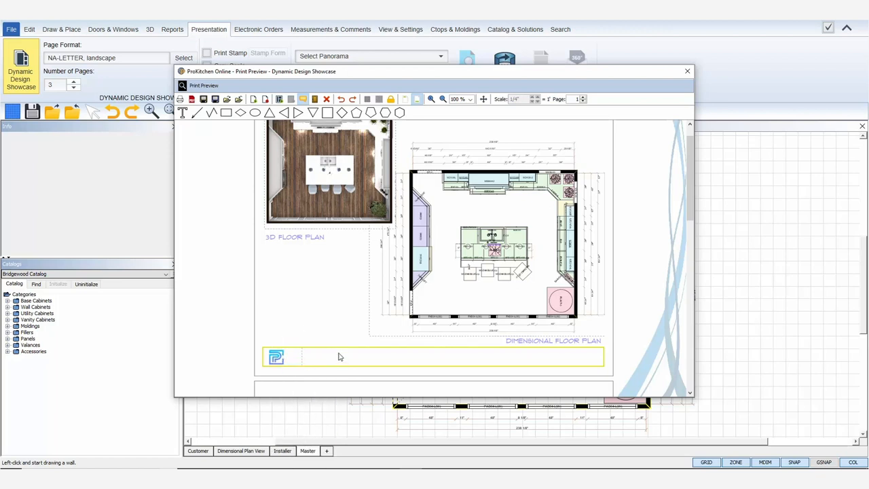
pyautogui.moveTo(397, 358)
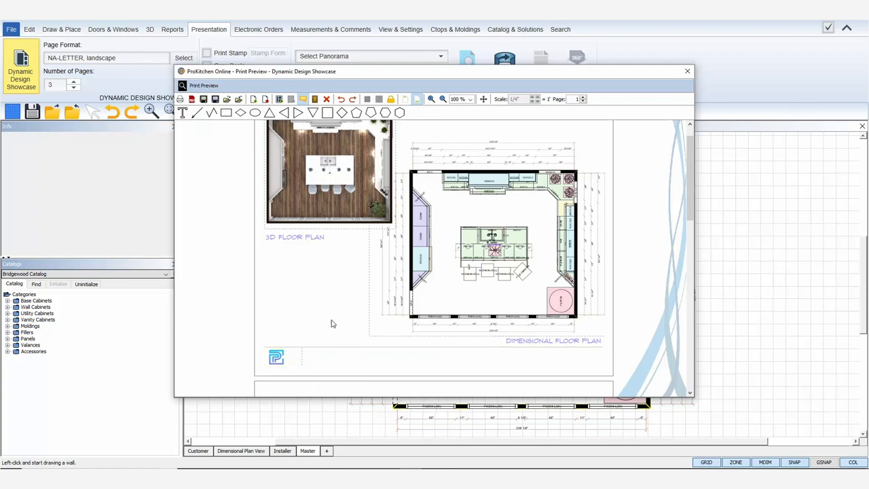
pyautogui.scroll(-3)
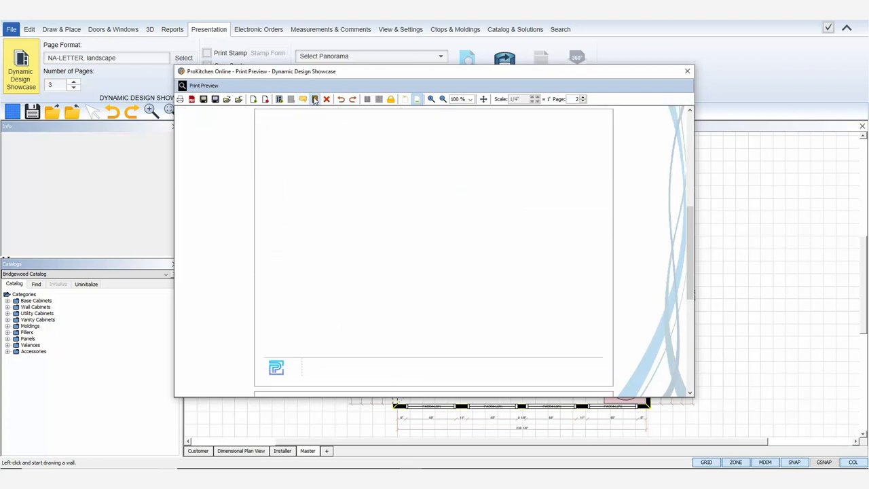
# - Add the wall door, base door, drawer, countertop and backsplash selection blocks to the blank page
pyautogui.click(314, 99)
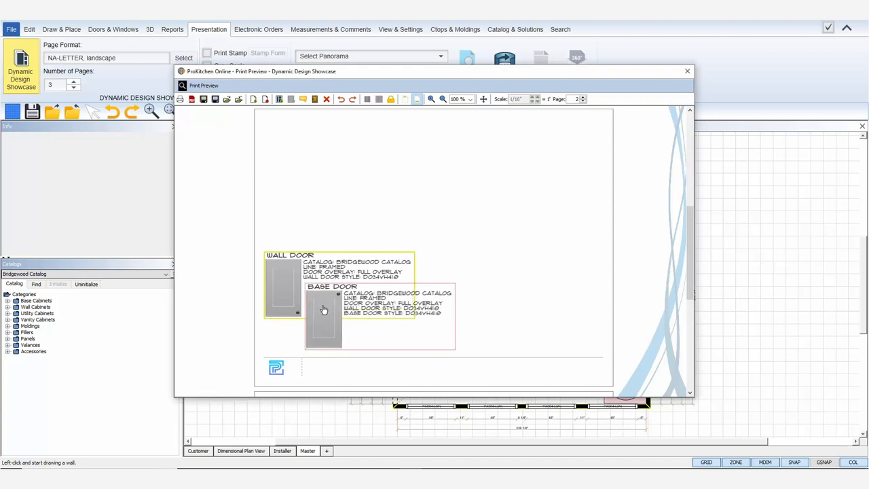
pyautogui.rightClick(323, 309)
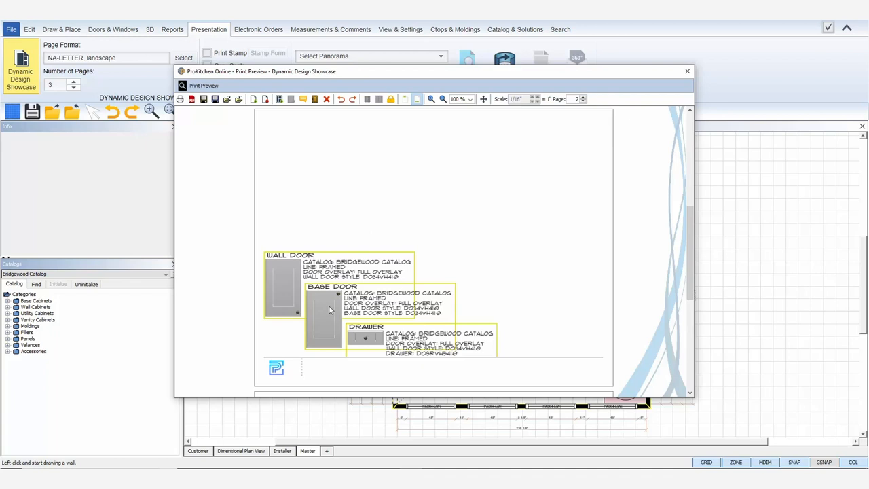
pyautogui.moveTo(315, 99)
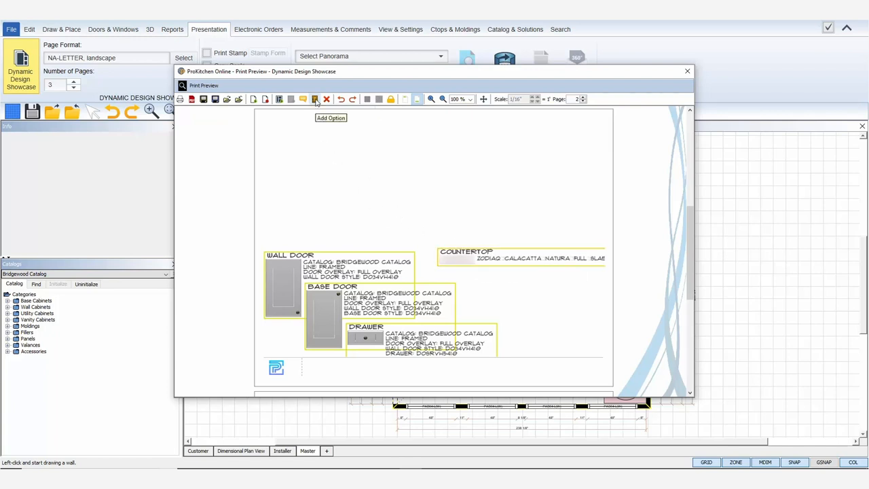
pyautogui.moveTo(488, 301)
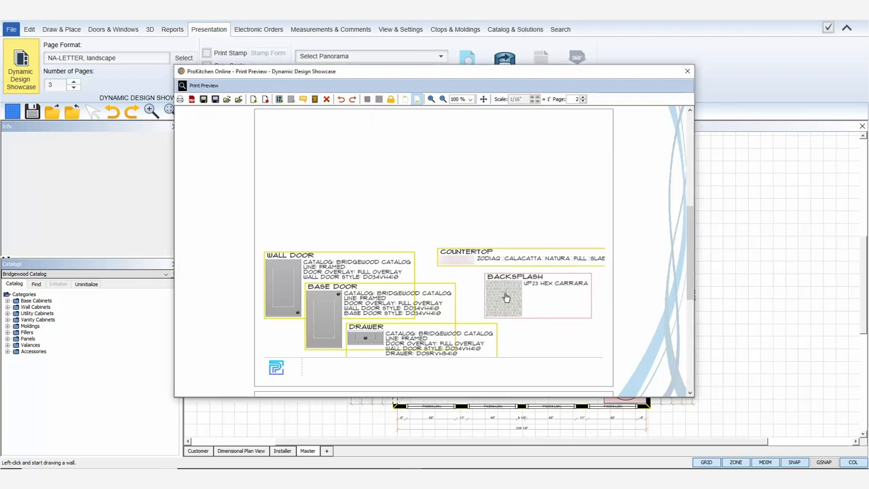
pyautogui.moveTo(304, 99)
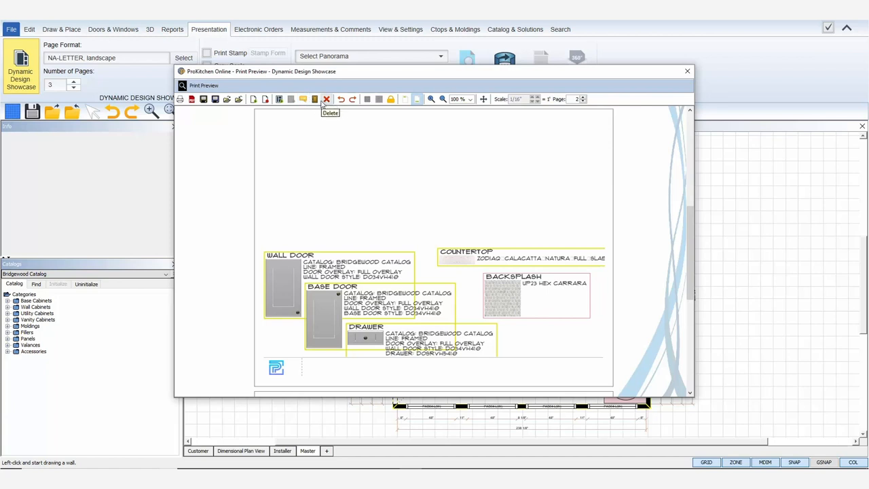
# - Add the wallcovering and flooring selection blocks via Add Options
pyautogui.click(315, 99)
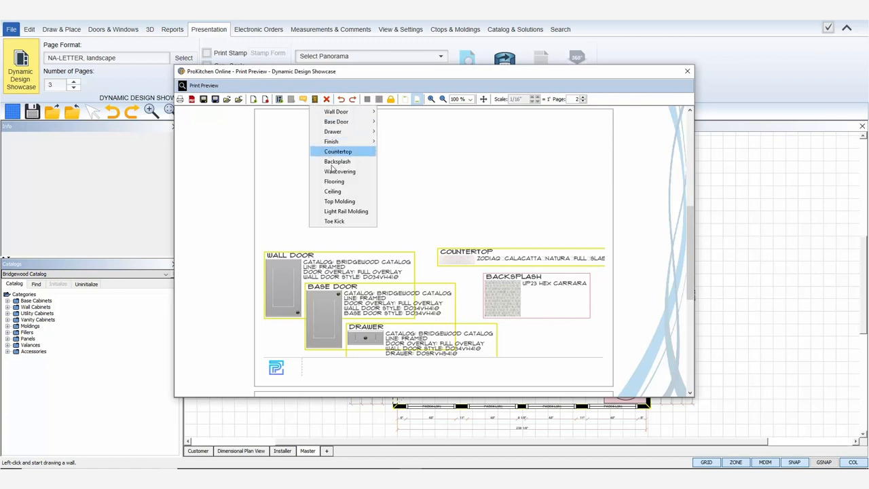
pyautogui.click(339, 171)
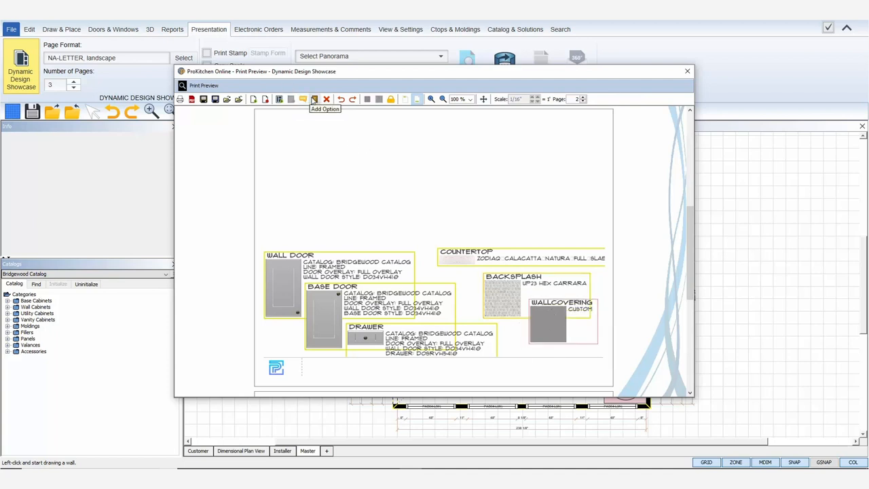
pyautogui.click(324, 108)
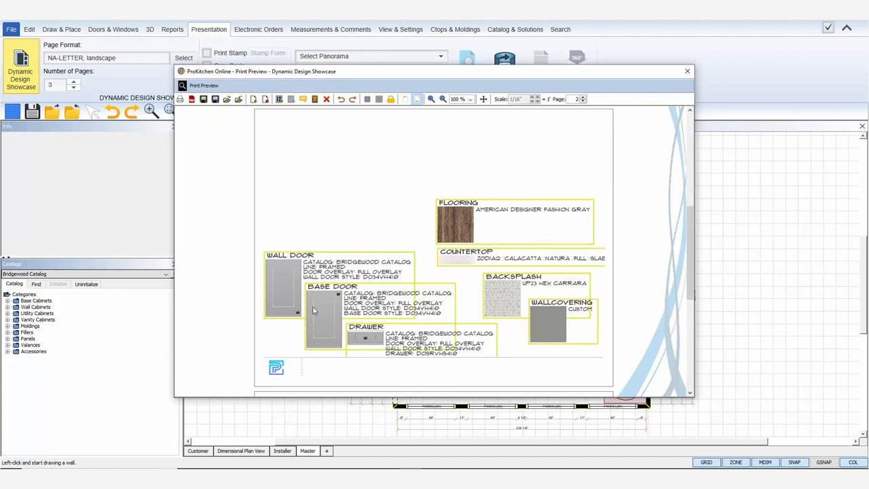
pyautogui.moveTo(324, 304)
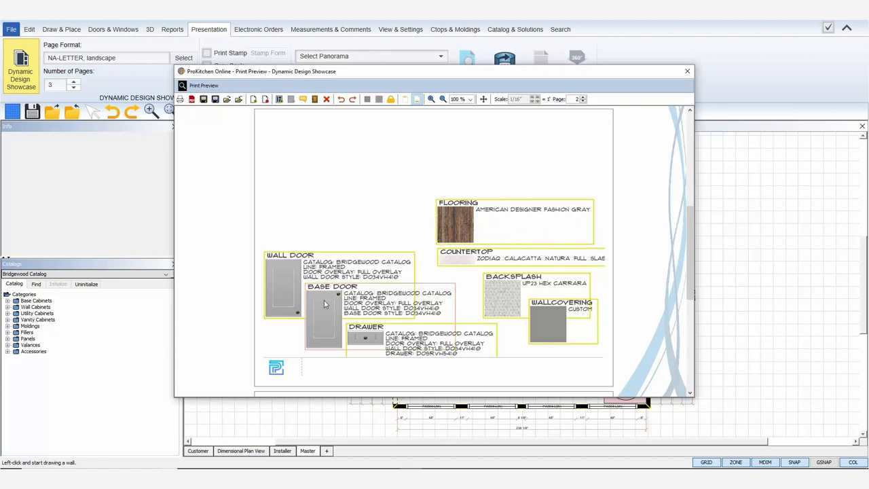
# - Trim the base door swatch's description to three lines with a new note font and colour
pyautogui.doubleClick(325, 304)
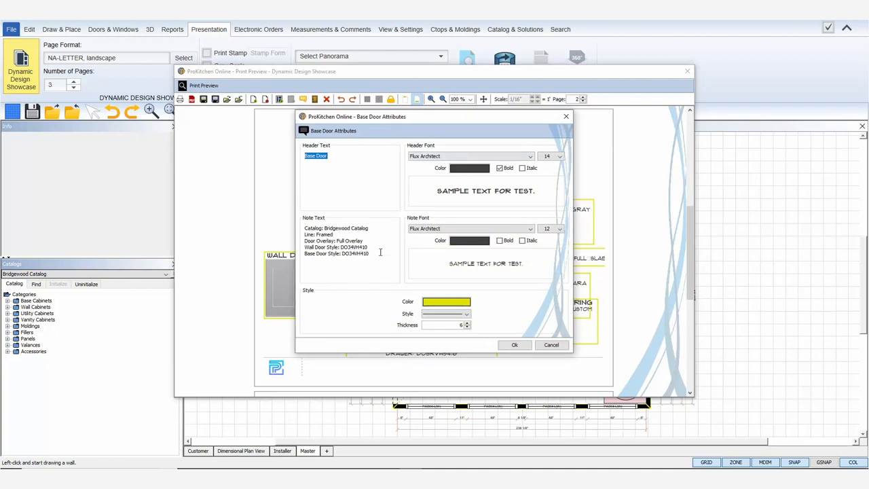
pyautogui.click(513, 345)
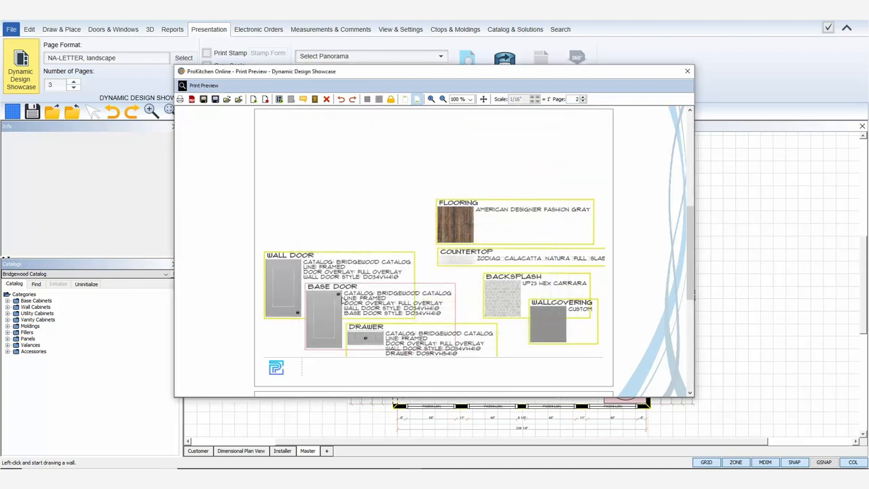
pyautogui.rightClick(356, 310)
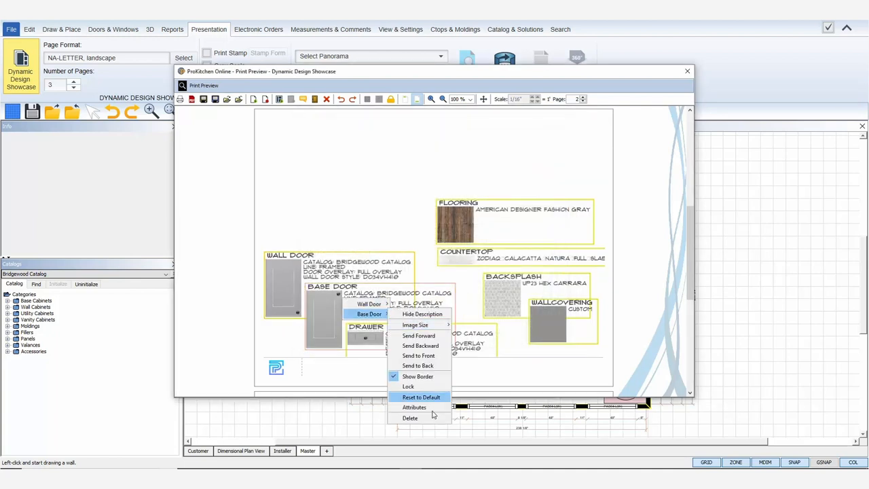
pyautogui.click(414, 407)
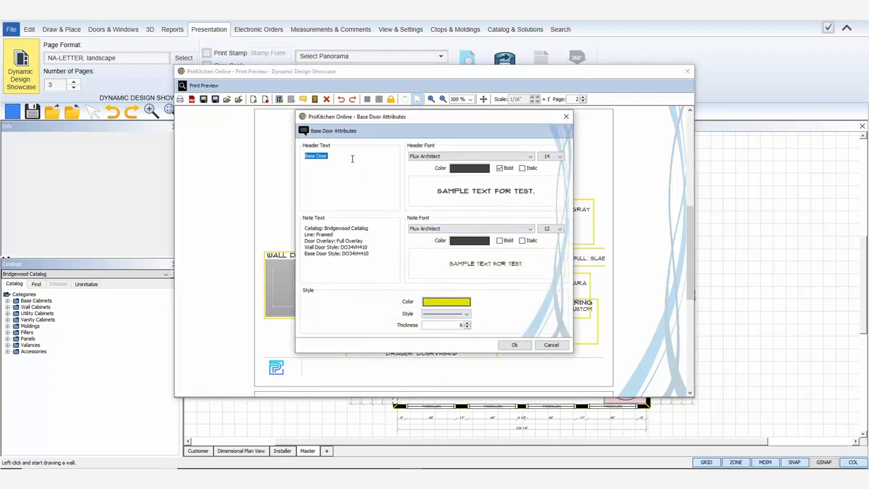
pyautogui.moveTo(372, 254)
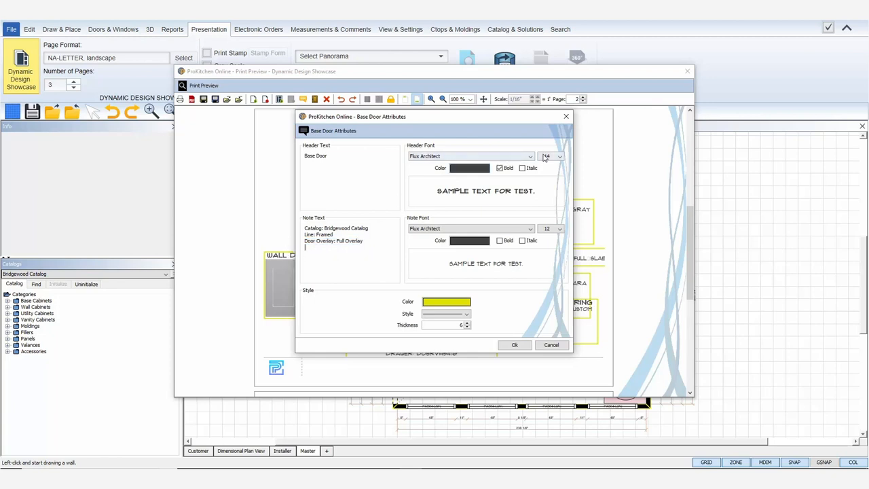
pyautogui.click(560, 228)
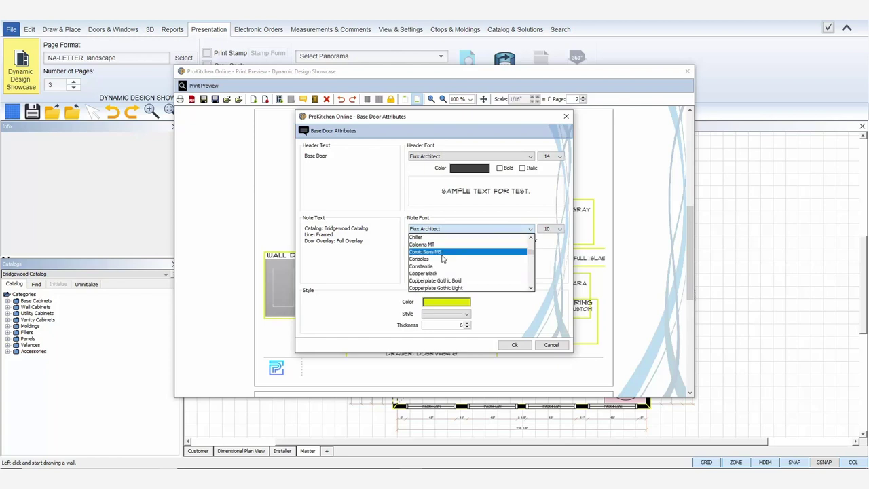
pyautogui.click(445, 301)
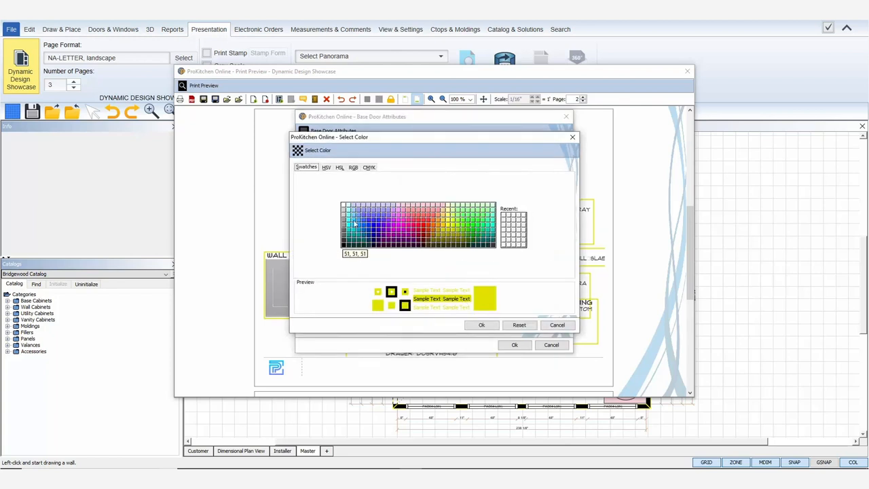
pyautogui.click(480, 324)
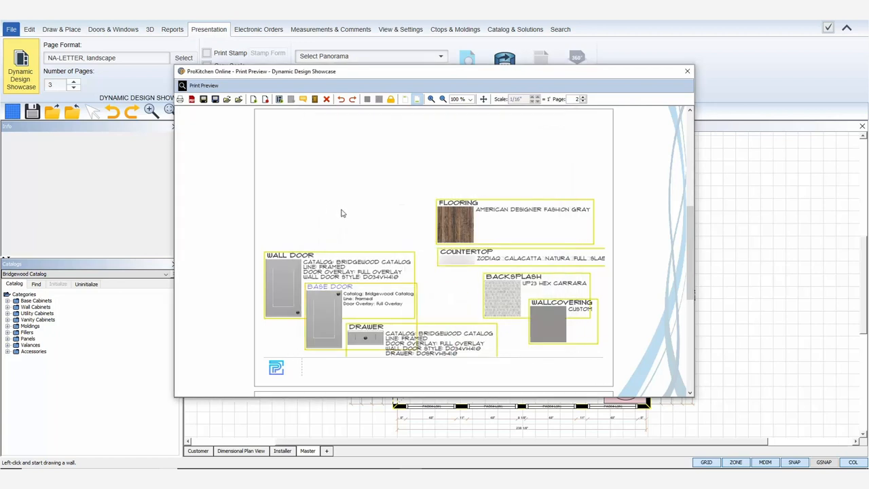
pyautogui.moveTo(341, 206)
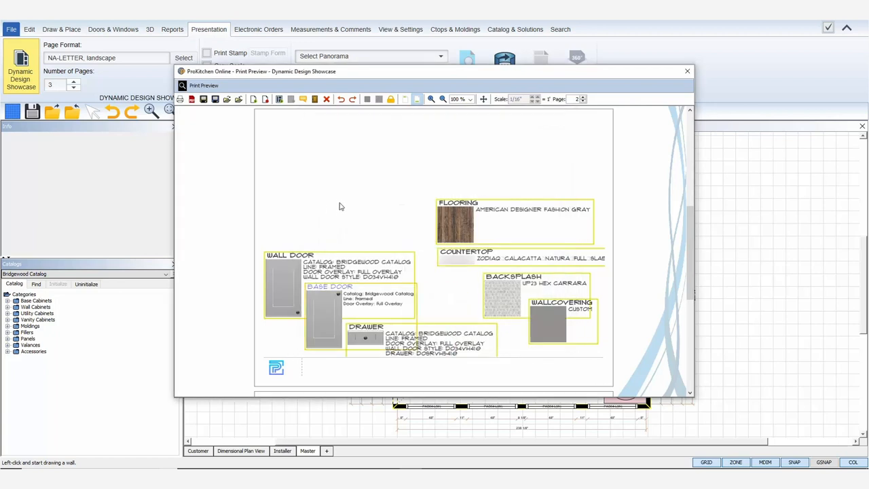
pyautogui.moveTo(344, 221)
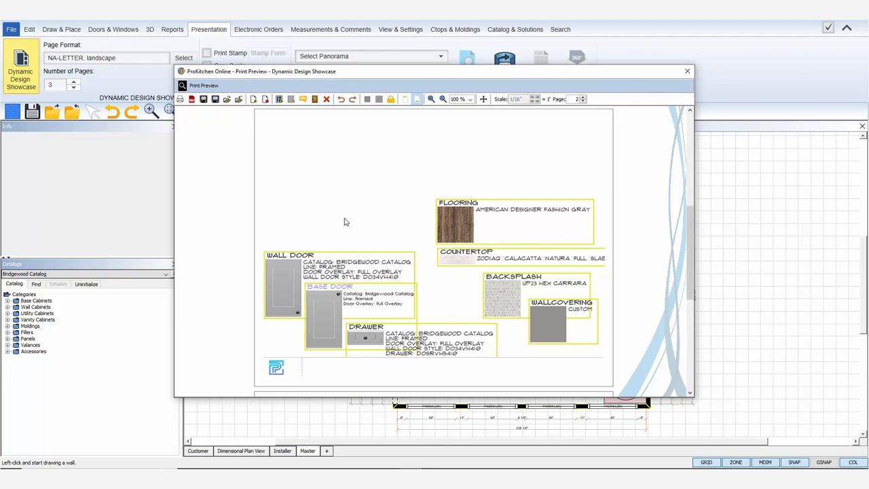
# - Hide the wall door swatch's description
pyautogui.rightClick(285, 275)
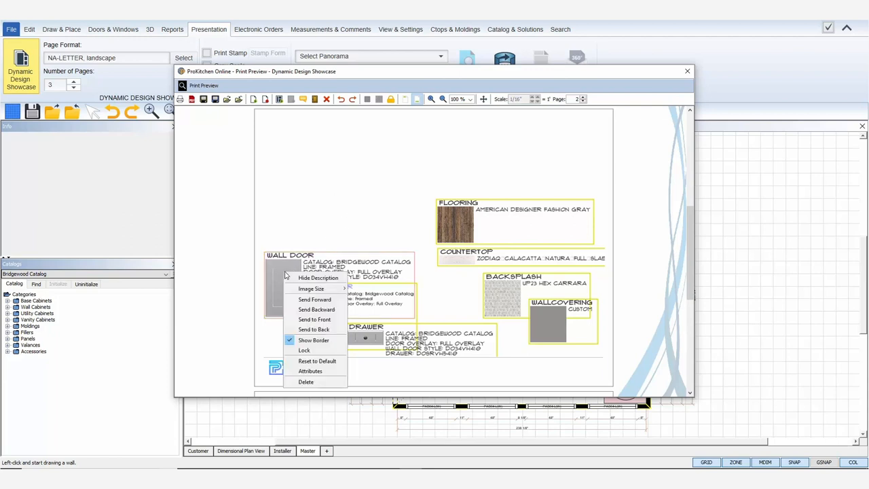
pyautogui.click(326, 285)
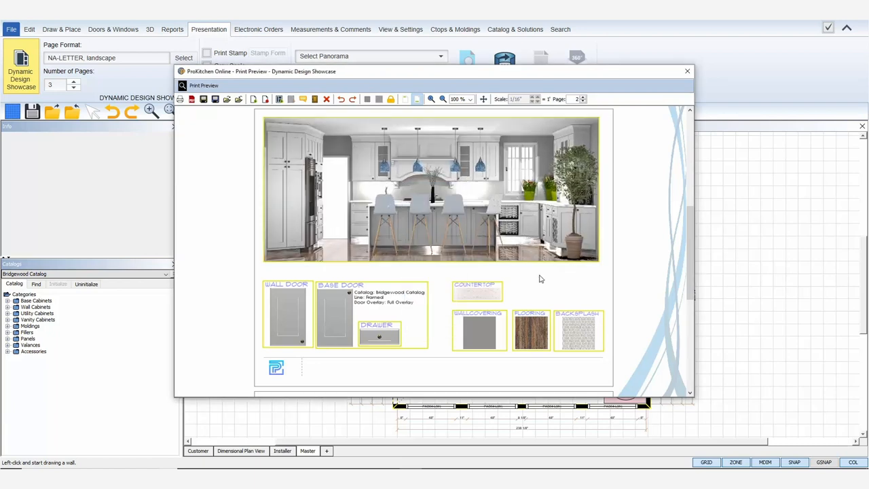
# - Scale the kitchen rendering to fit its frame and restyle its border through Attributes
pyautogui.rightClick(540, 279)
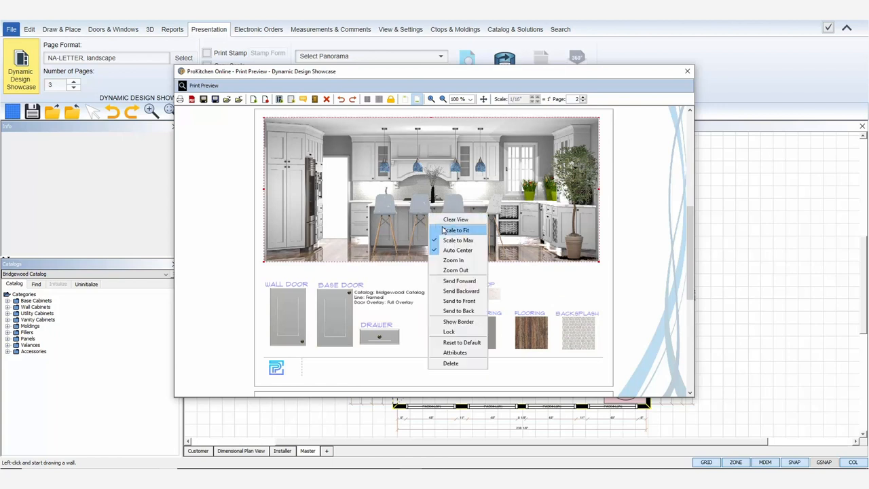
pyautogui.click(456, 230)
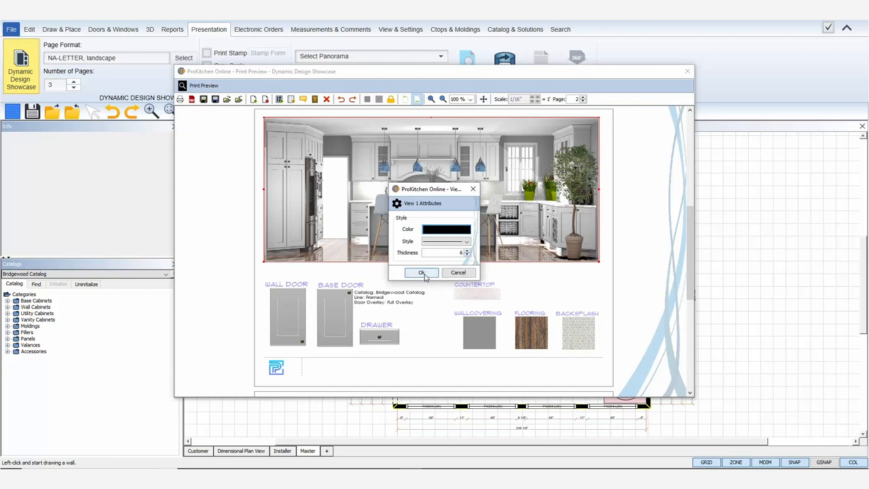
pyautogui.click(421, 271)
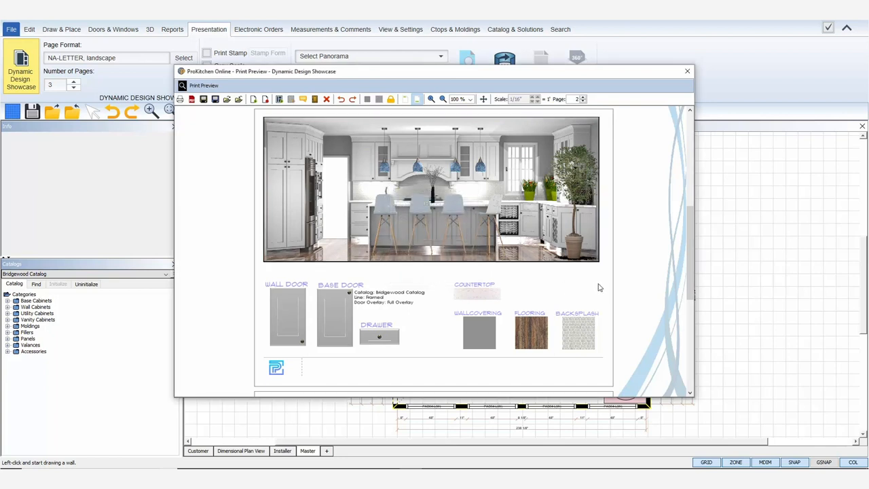
# - Draw a frame across the top of the new page and fill it with a wall elevation view
pyautogui.scroll(-3)
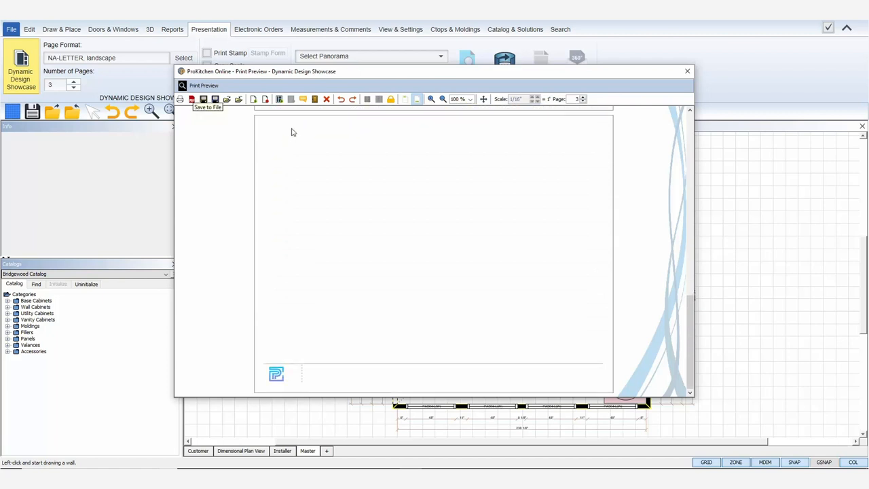
pyautogui.moveTo(271, 129)
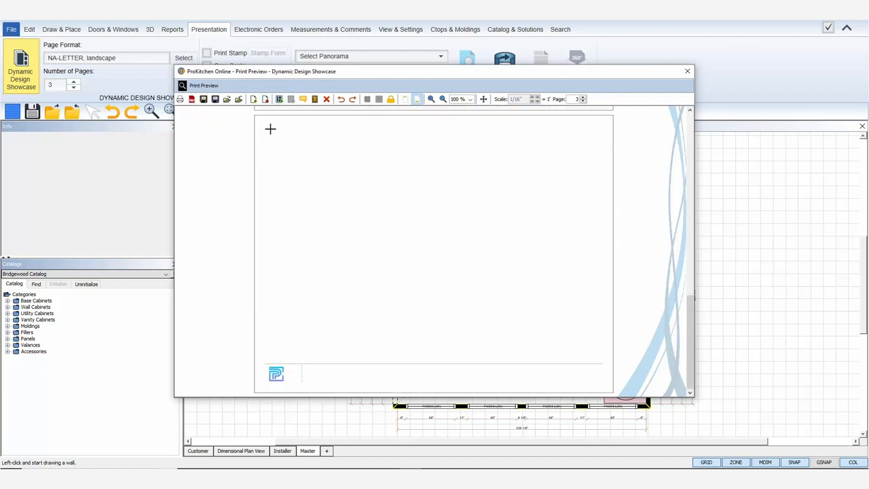
pyautogui.moveTo(270, 129); pyautogui.dragTo(499, 242)
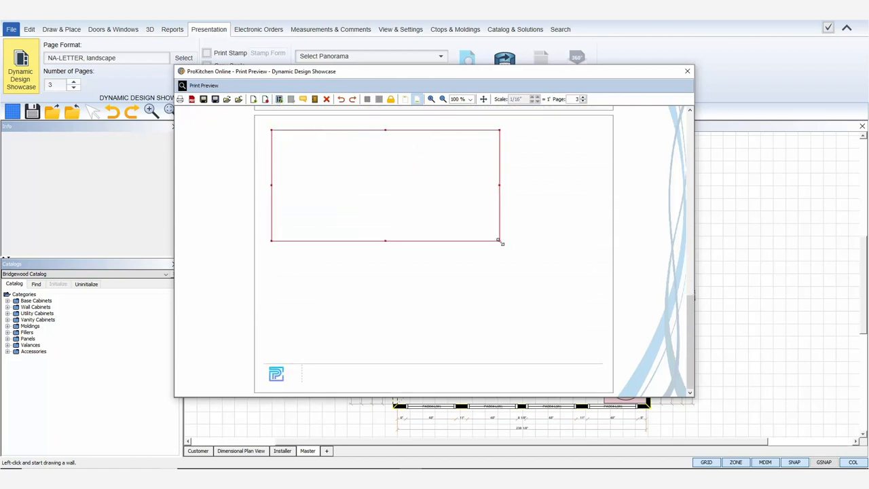
pyautogui.rightClick(386, 185)
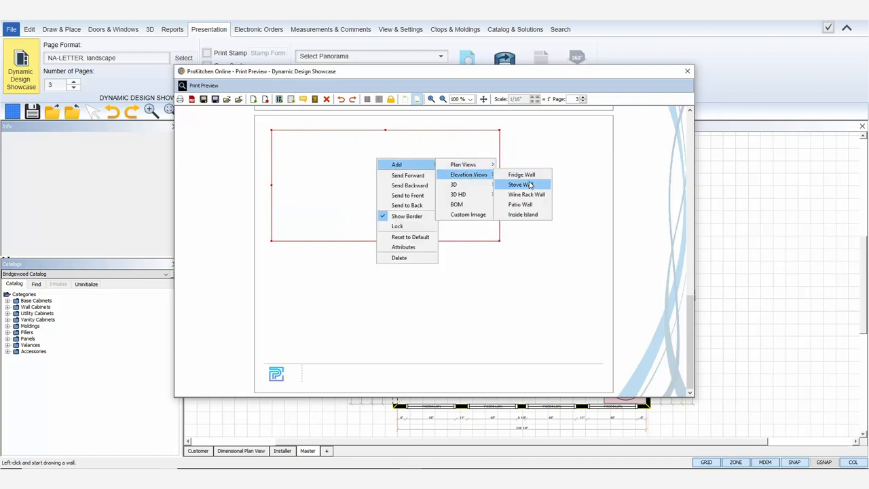
pyautogui.click(518, 184)
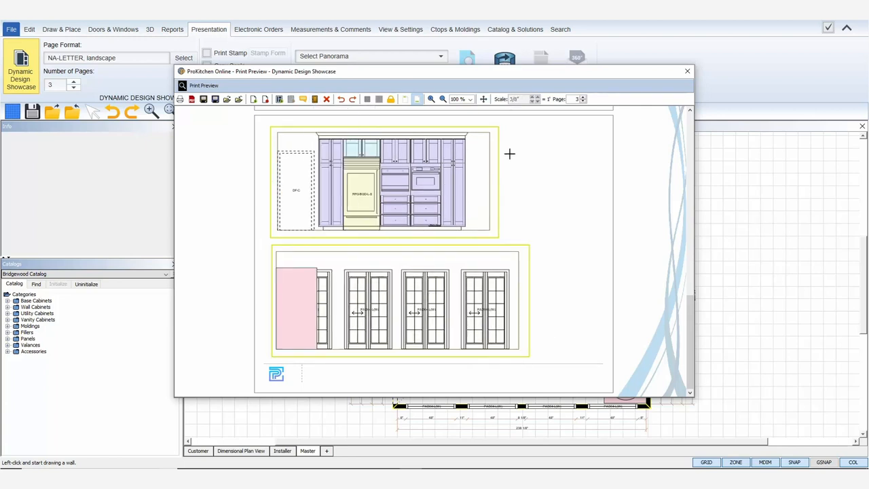
pyautogui.click(265, 98)
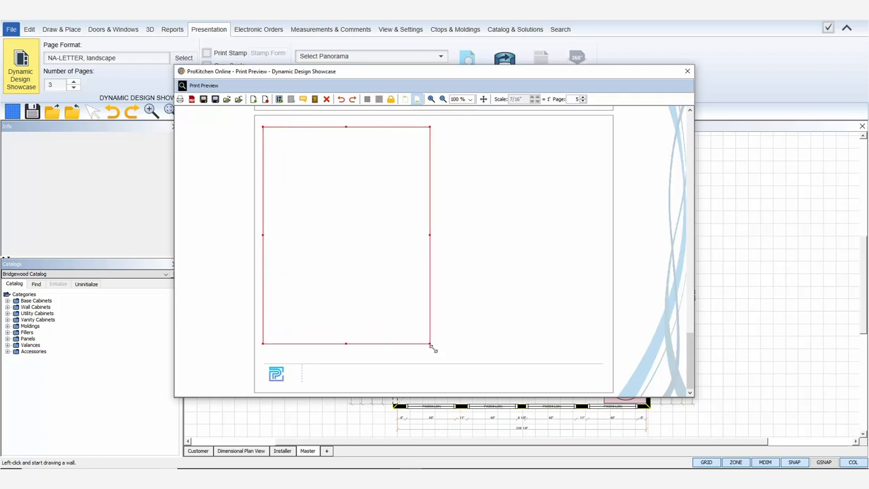
# - Draw a tall left-hand frame and fill the right-hand frame with the floor plan view
pyautogui.moveTo(431, 347); pyautogui.dragTo(434, 354)
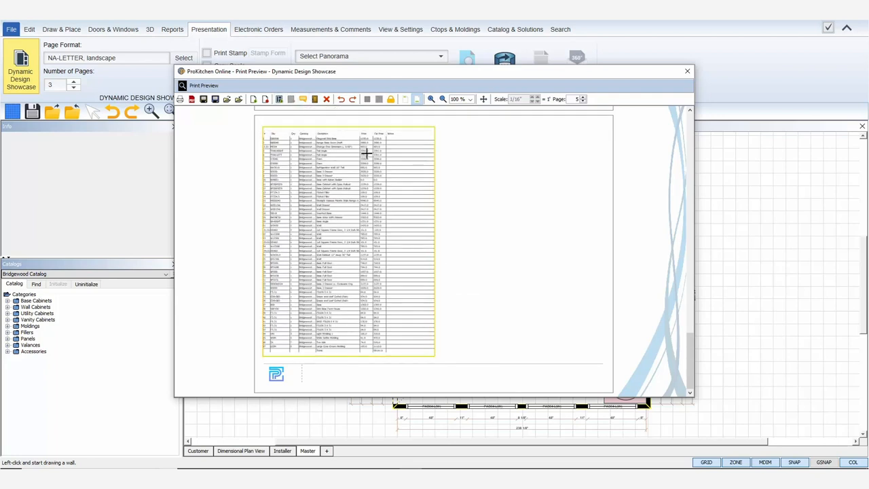
pyautogui.rightClick(500, 244)
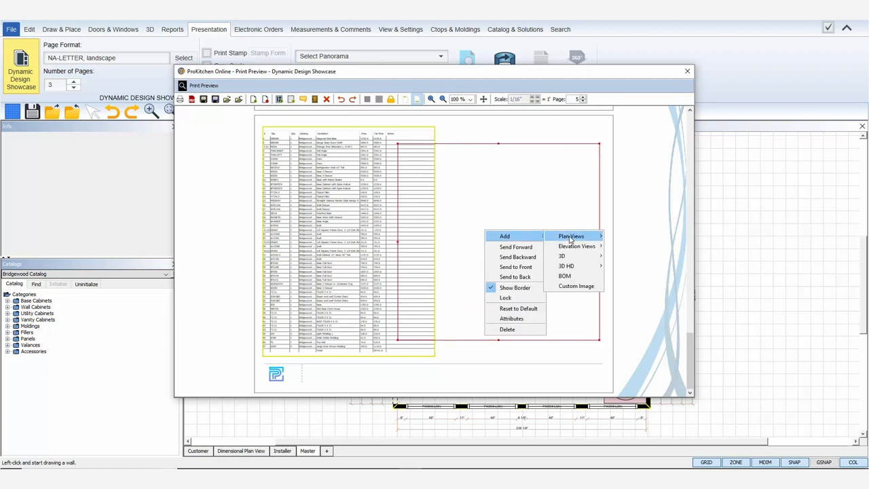
pyautogui.click(572, 237)
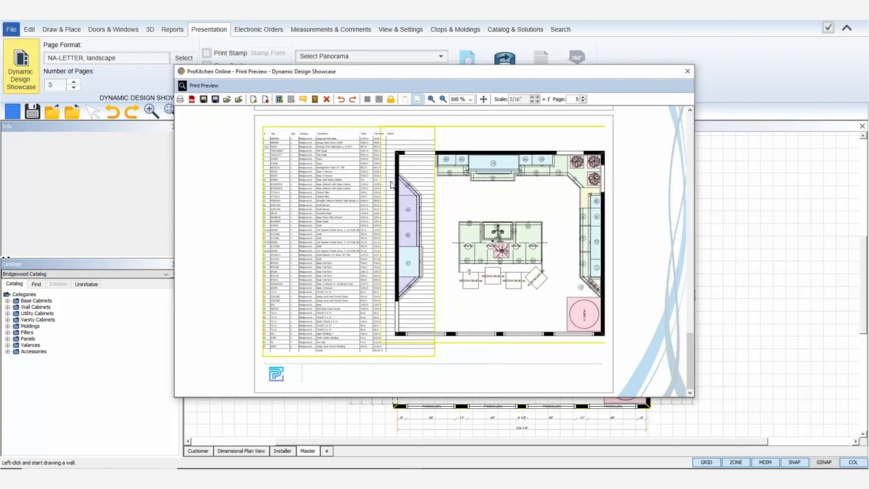
pyautogui.moveTo(345, 198)
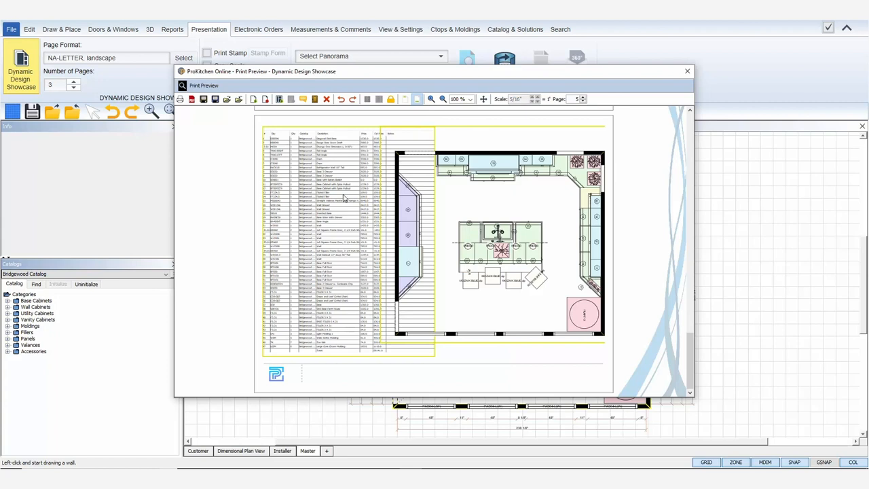
# - Scale the item list to fit its frame and send the overlapping view behind the floor plan
pyautogui.rightClick(345, 197)
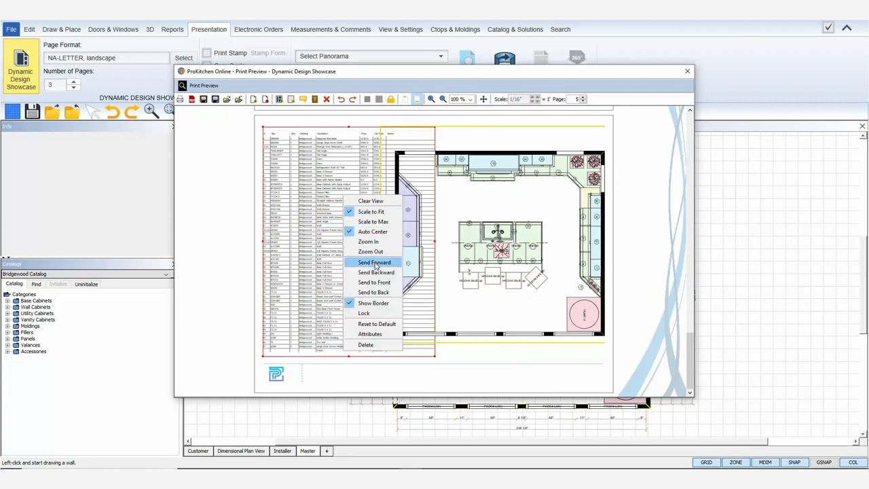
pyautogui.moveTo(377, 264)
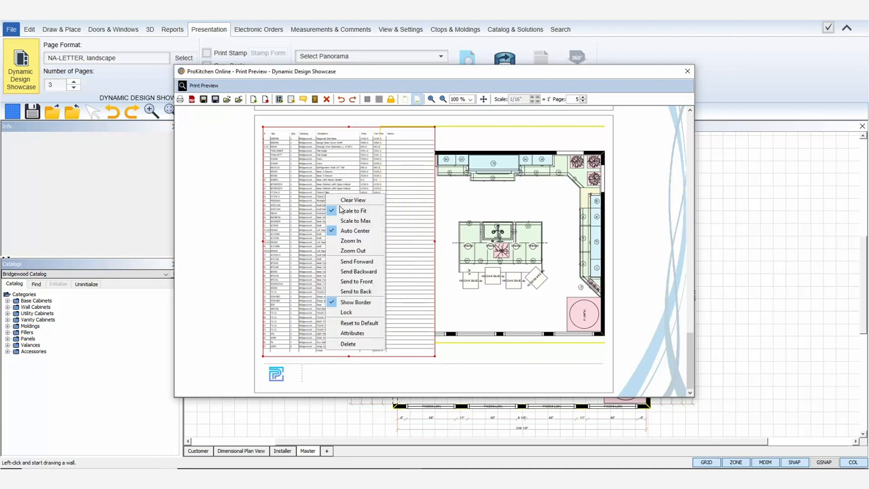
pyautogui.click(353, 210)
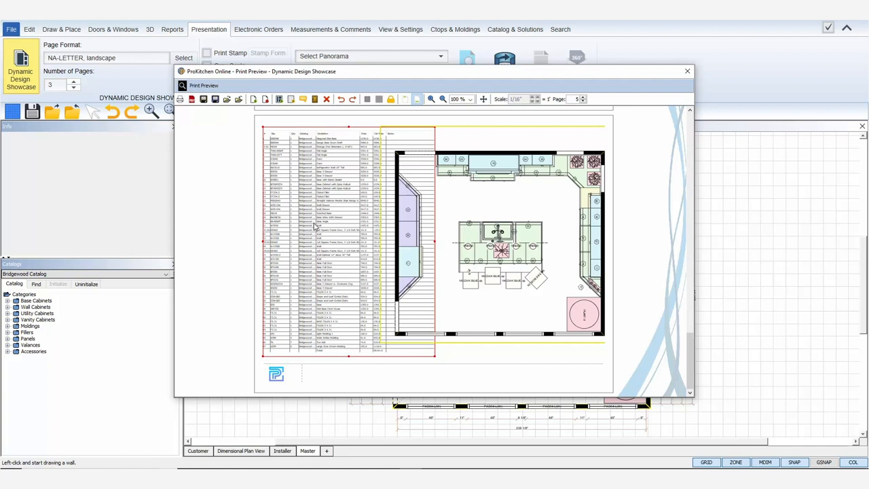
pyautogui.rightClick(314, 228)
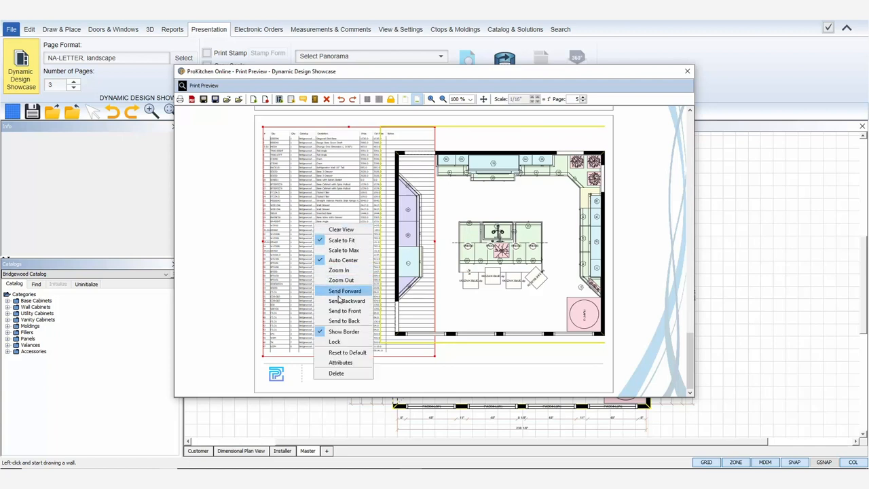
pyautogui.moveTo(344, 309)
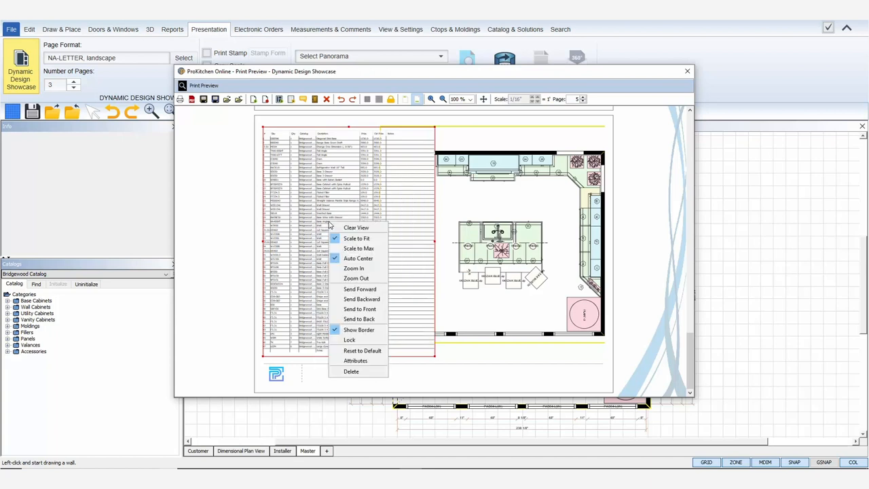
pyautogui.moveTo(358, 319)
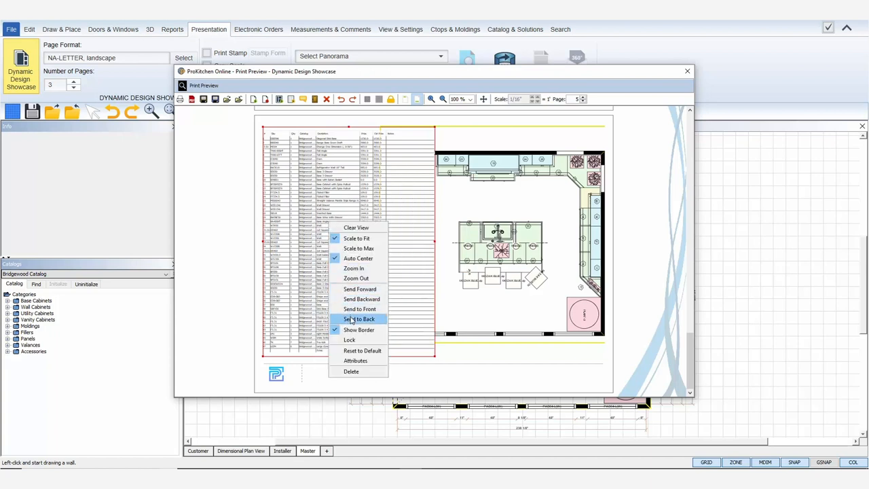
pyautogui.click(358, 319)
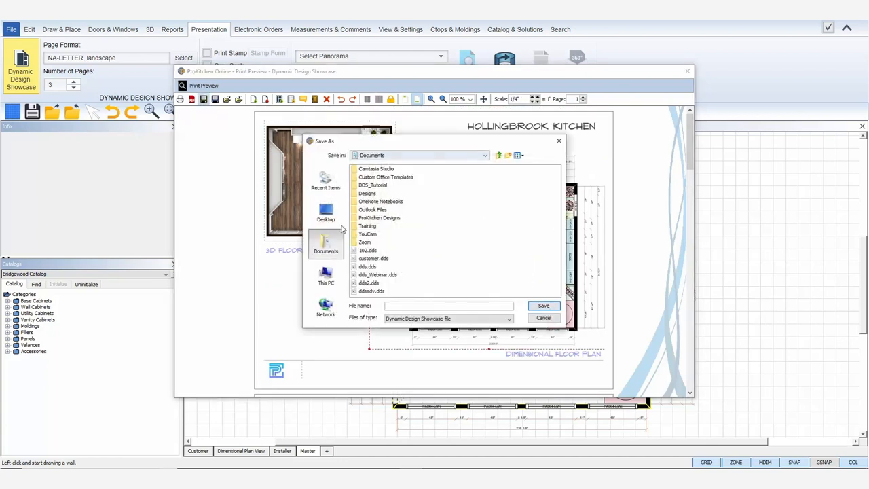
# - Save the showcase .dds to the Desktop, export it as a PDF and close the print preview
pyautogui.click(326, 214)
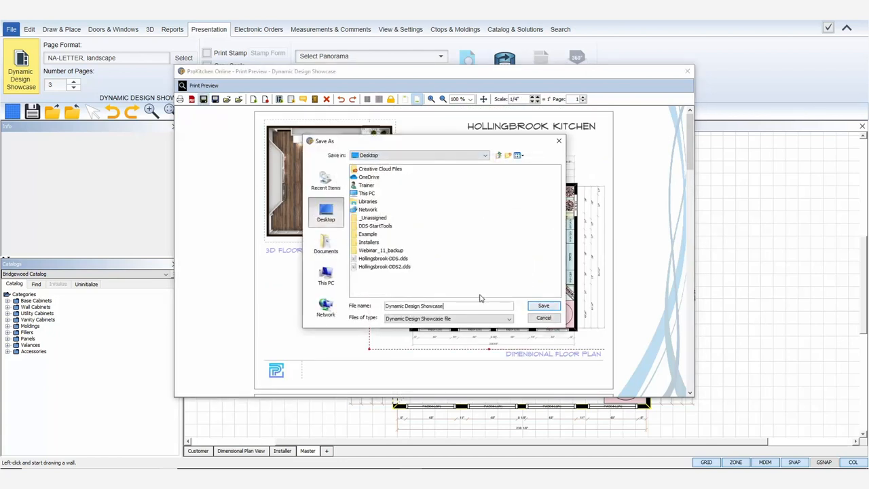
pyautogui.click(448, 317)
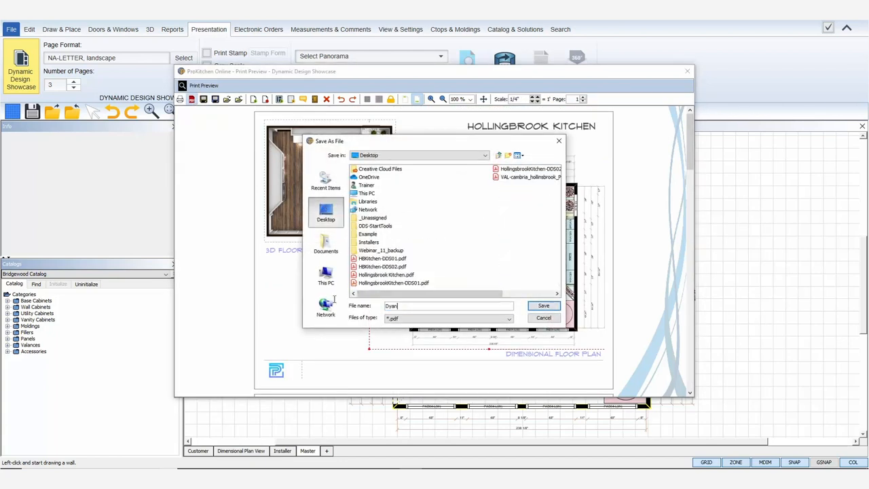
pyautogui.click(543, 306)
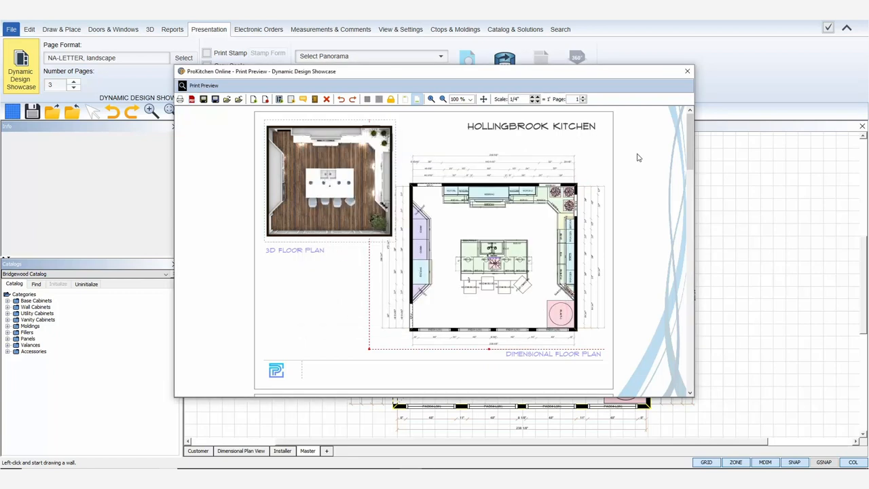
pyautogui.moveTo(686, 71)
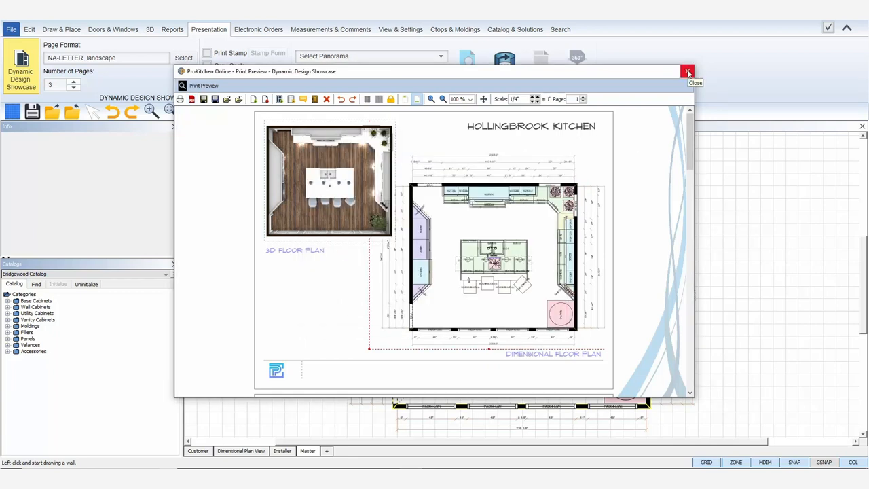
pyautogui.click(686, 71)
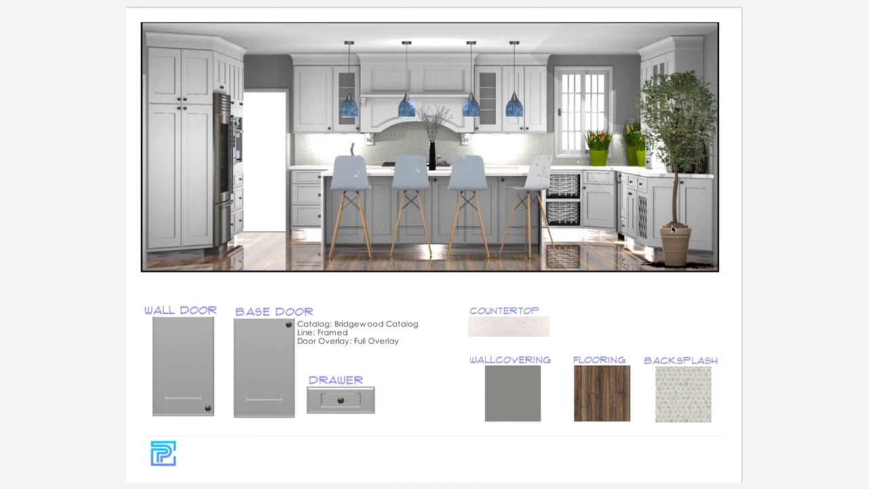
# - Scroll through the exported PDF pages down to the elevations page
pyautogui.scroll(-3)
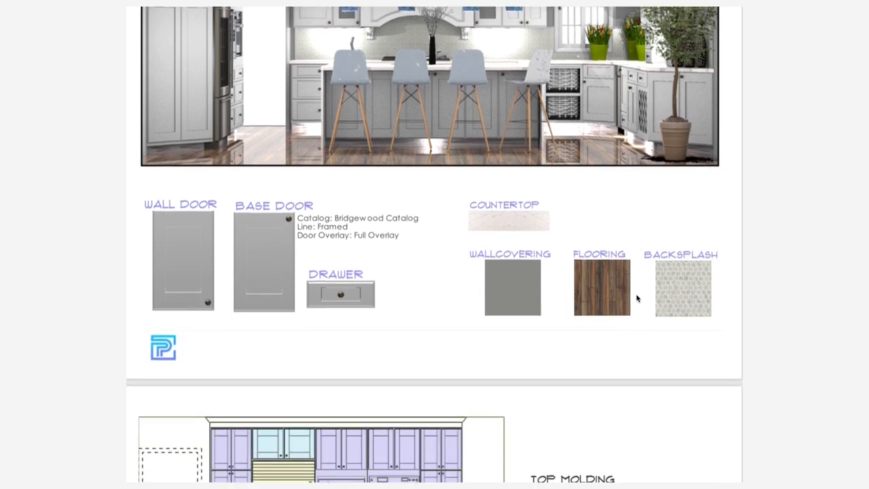
pyautogui.scroll(-3)
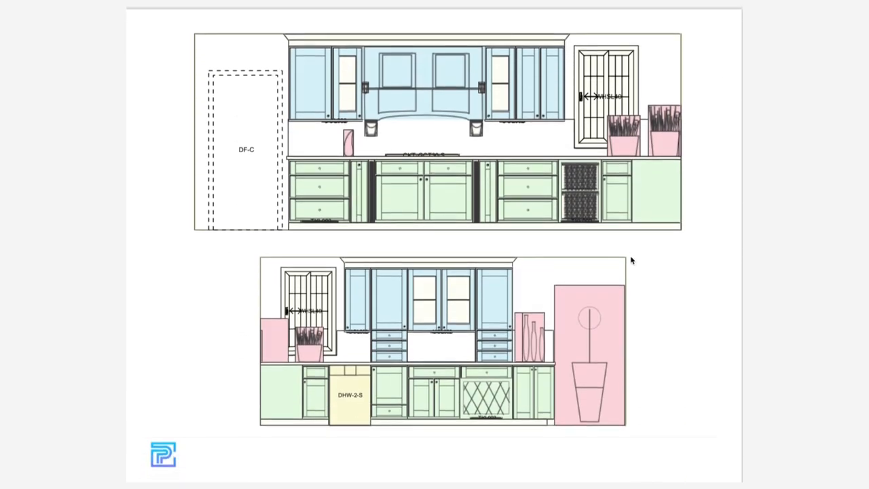
pyautogui.scroll(-3)
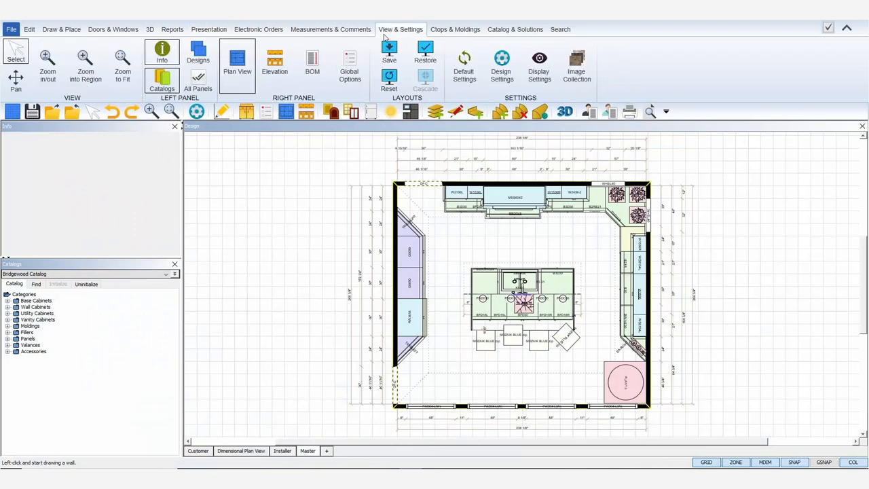
# - Change the door edge in Global Options and set a granite countertop and lighter wallcovering under Textures
pyautogui.click(349, 65)
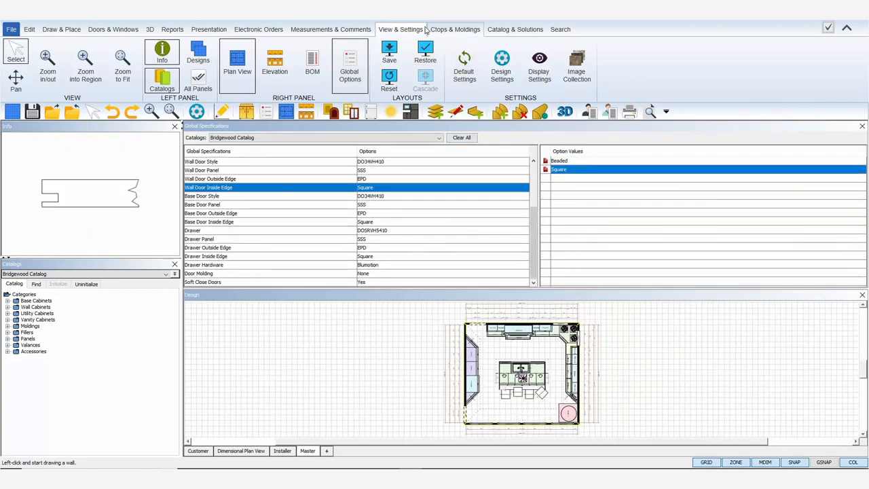
pyautogui.moveTo(502, 61)
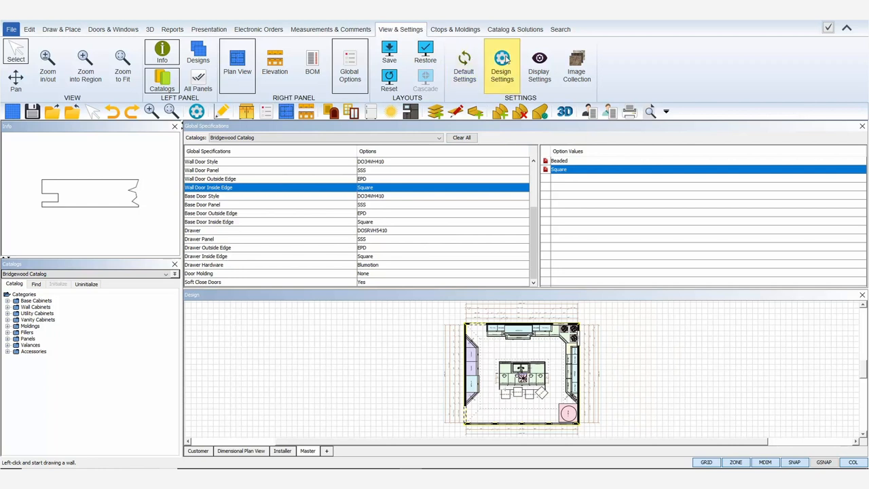
pyautogui.click(501, 65)
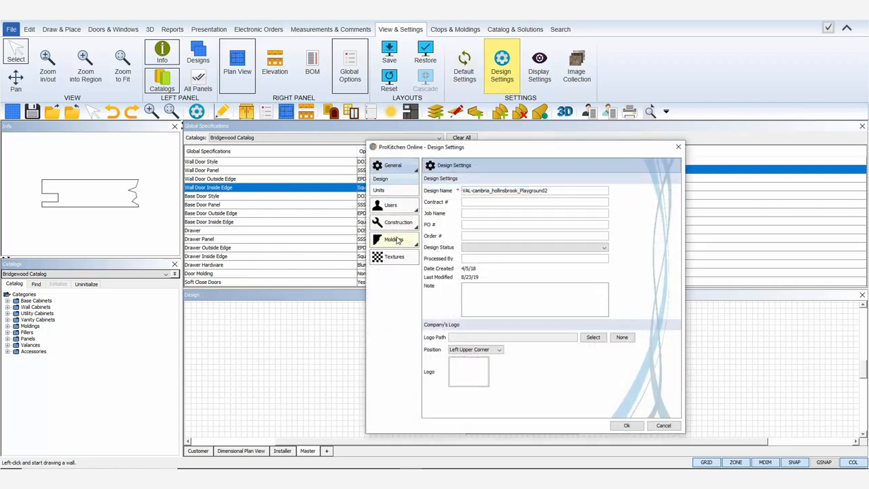
pyautogui.click(393, 234)
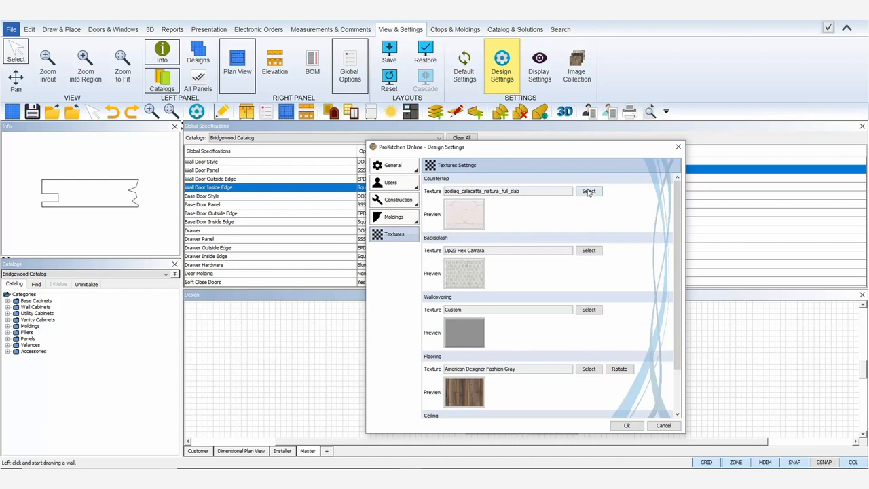
pyautogui.click(588, 190)
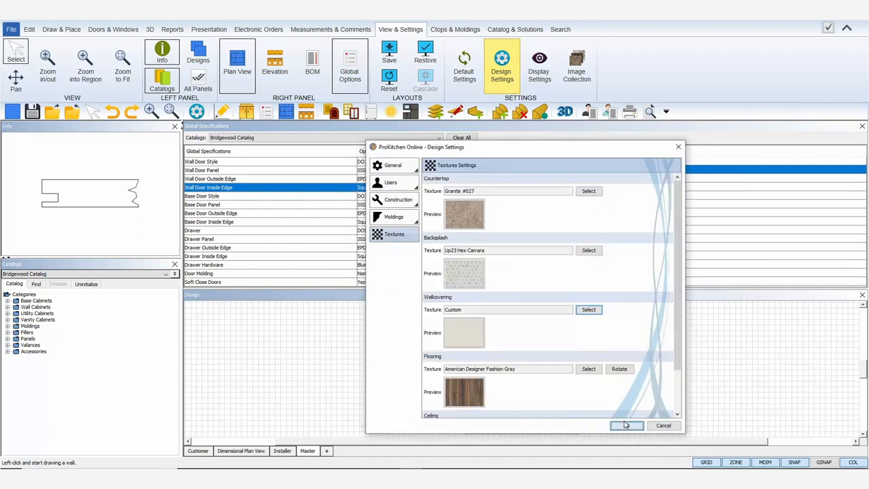
pyautogui.click(626, 425)
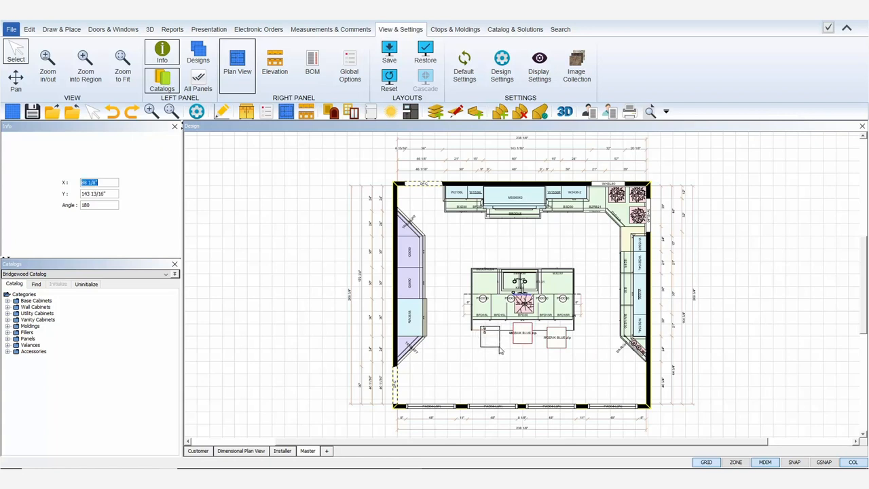
pyautogui.click(565, 111)
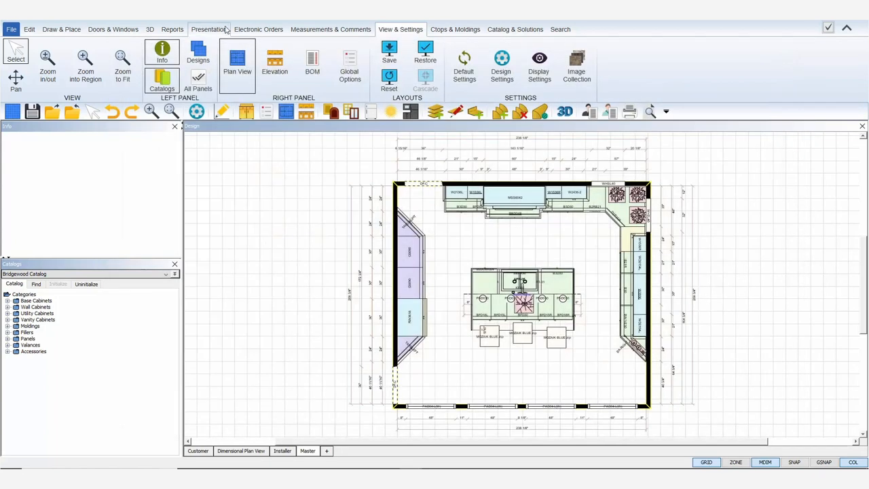
# - Reopen the saved Dynamic Design Showcase .dds from the Desktop under Presentation
pyautogui.click(209, 30)
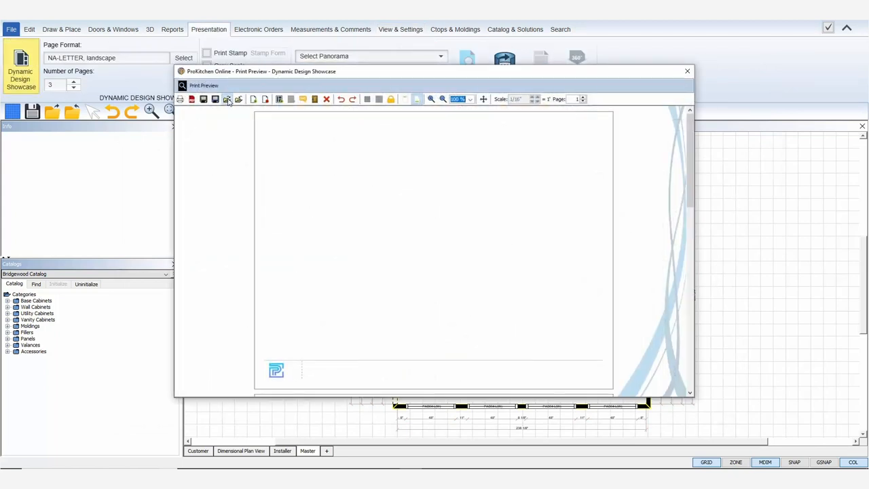
pyautogui.click(227, 99)
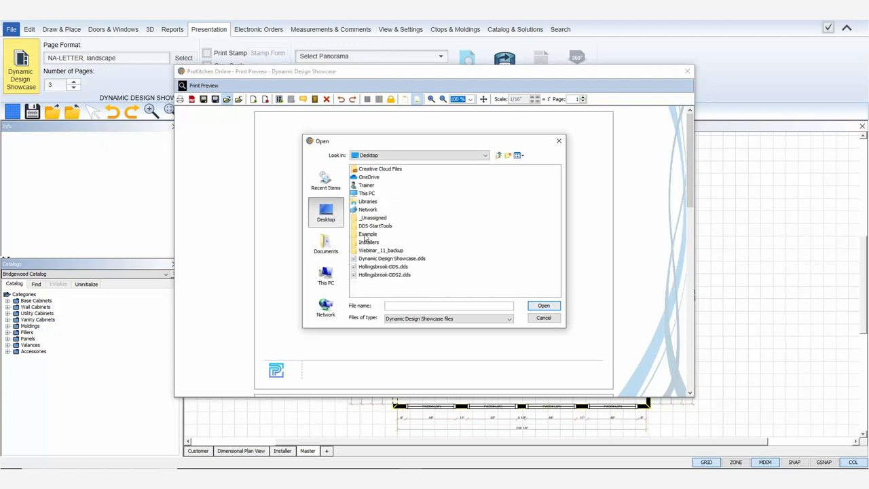
pyautogui.click(391, 258)
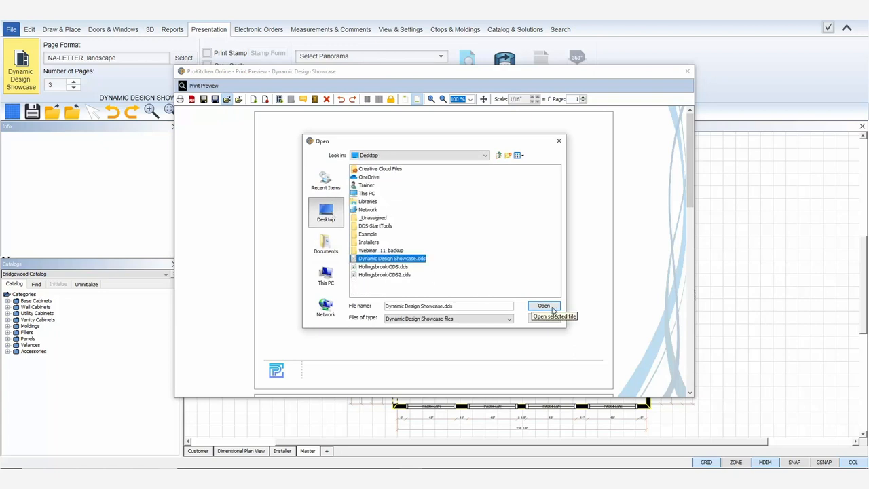
pyautogui.click(543, 305)
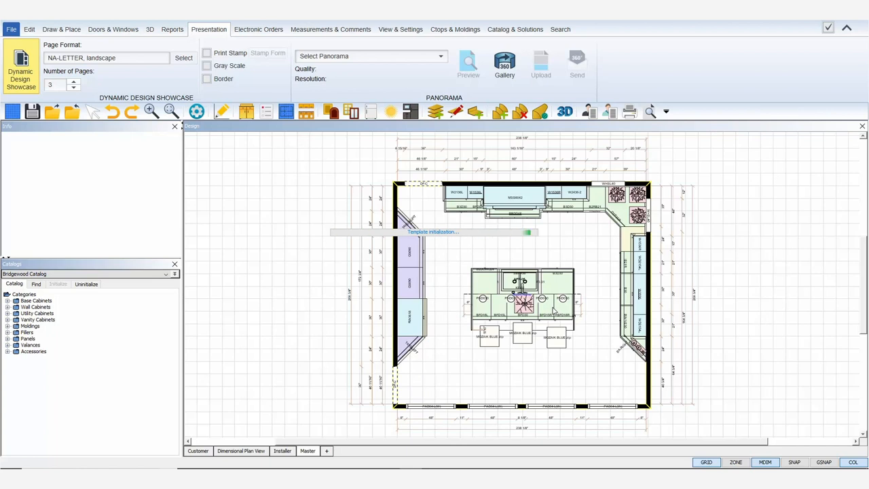
pyautogui.click(468, 65)
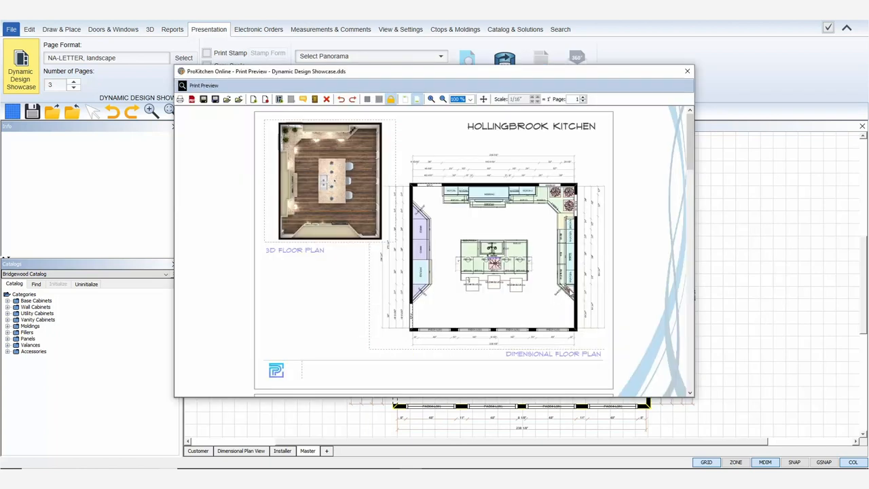
pyautogui.moveTo(315, 212)
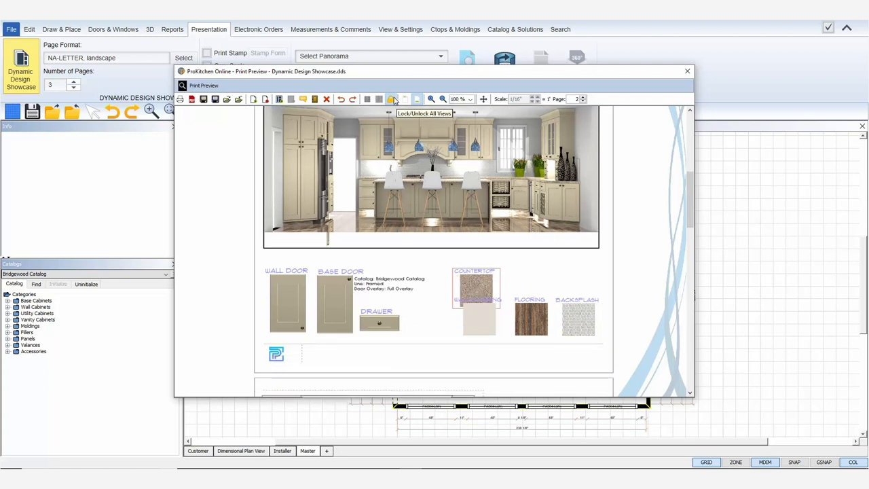
pyautogui.moveTo(391, 99)
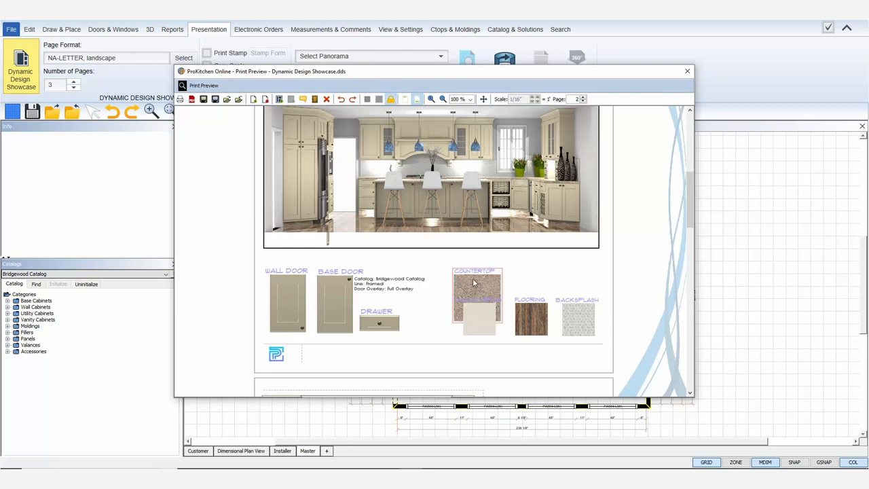
# - Export the regenerated showcase as a second PDF and close the print preview
pyautogui.rightClick(476, 280)
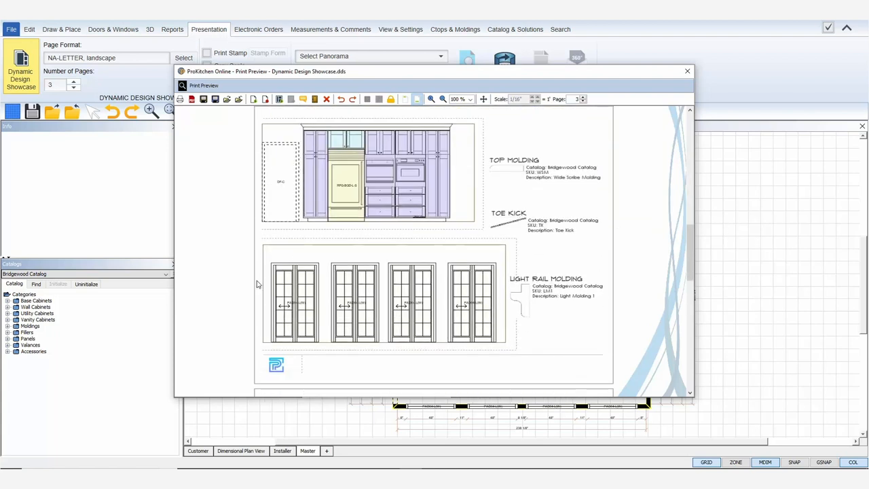
pyautogui.scroll(-3)
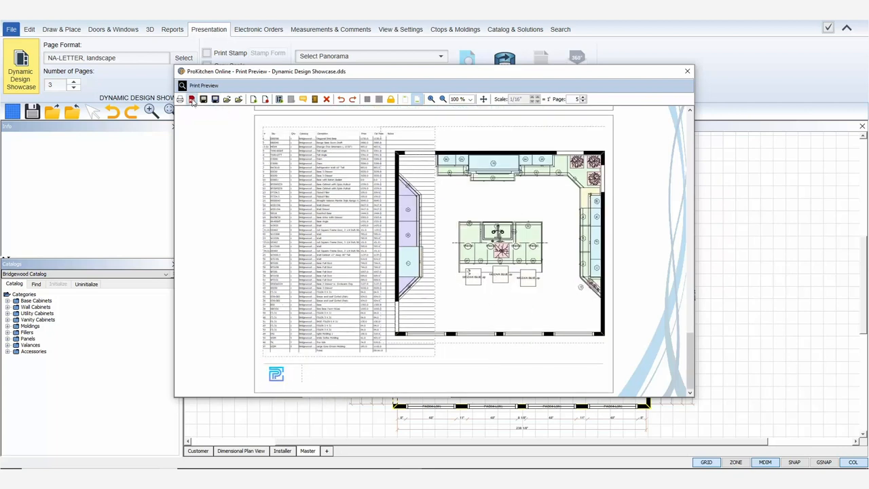
pyautogui.click(191, 99)
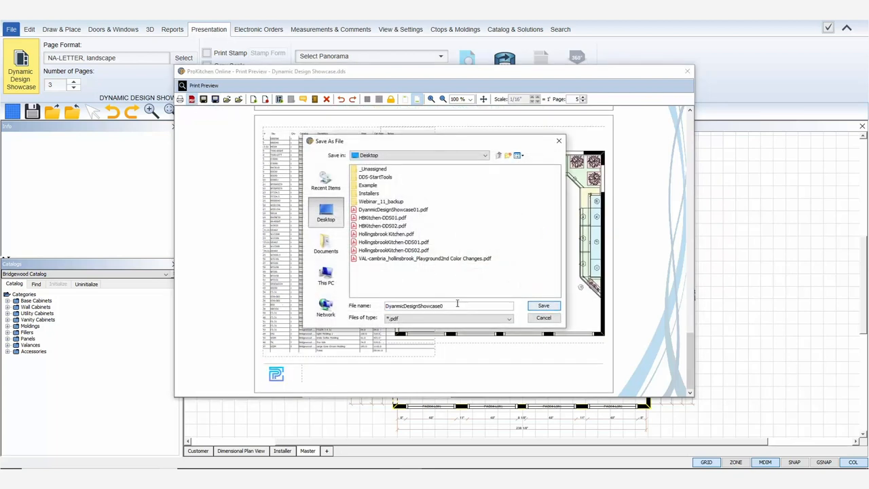
pyautogui.click(543, 305)
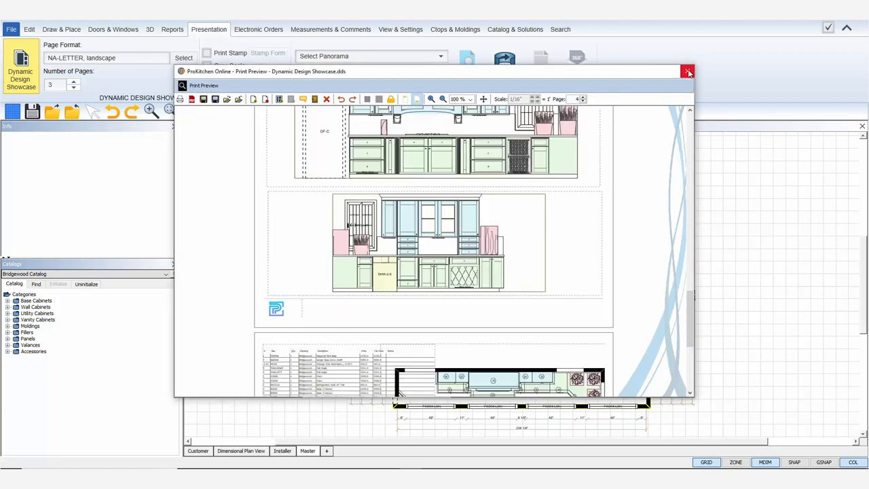
pyautogui.click(687, 70)
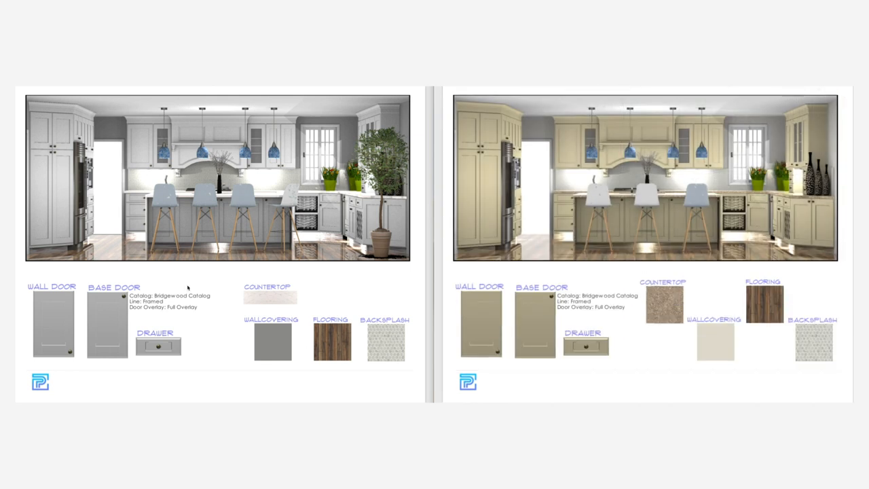